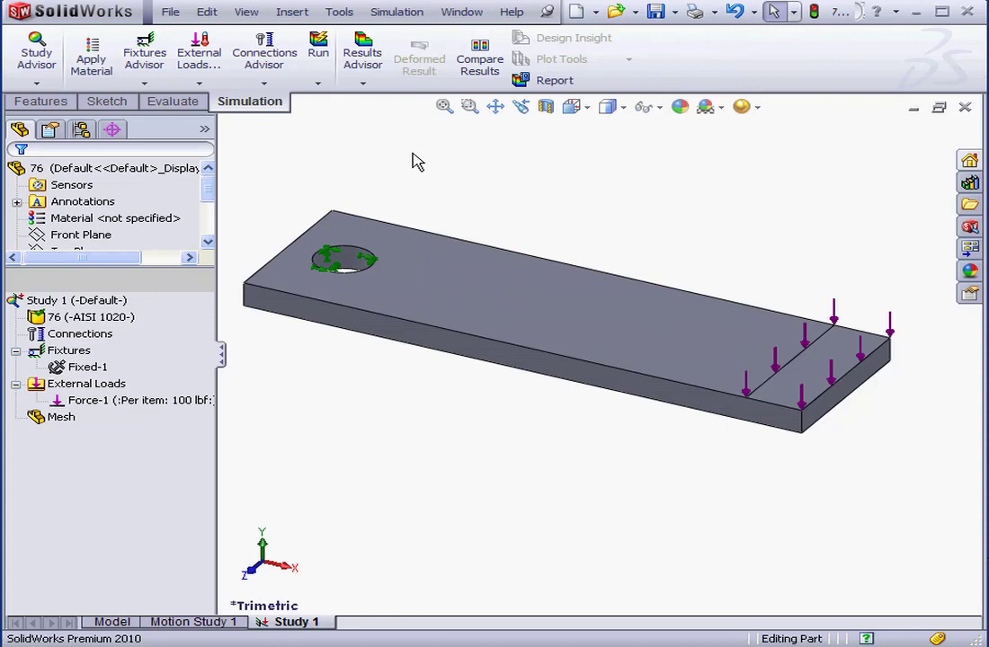
mouse_move(401, 156)
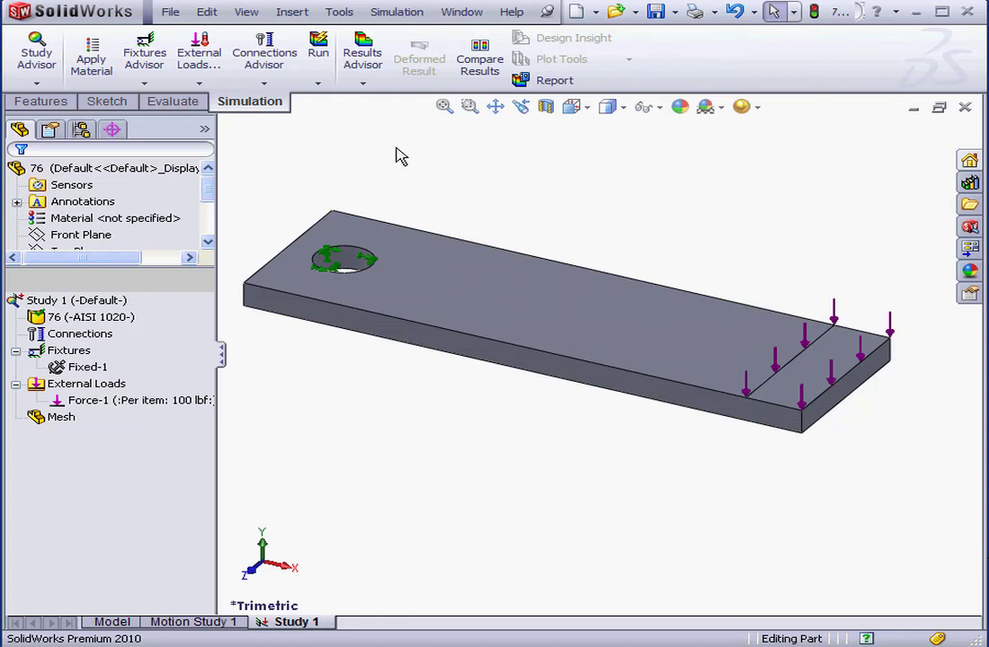
Step: Open Create Mesh from the bolted plate study's Mesh context menu
left_click(346, 261)
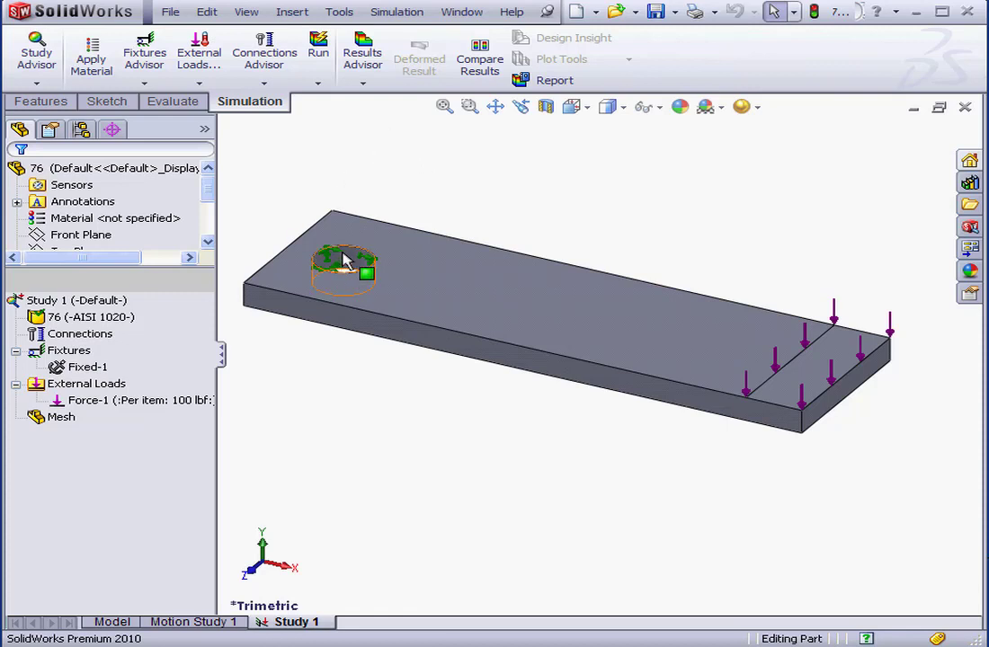
mouse_move(346, 256)
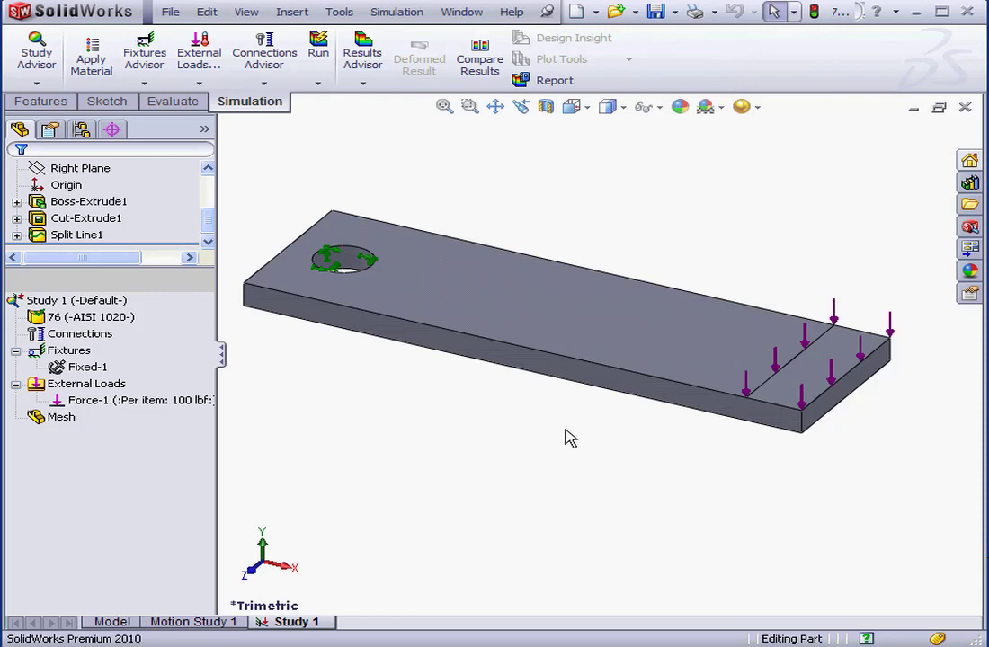
mouse_move(570, 439)
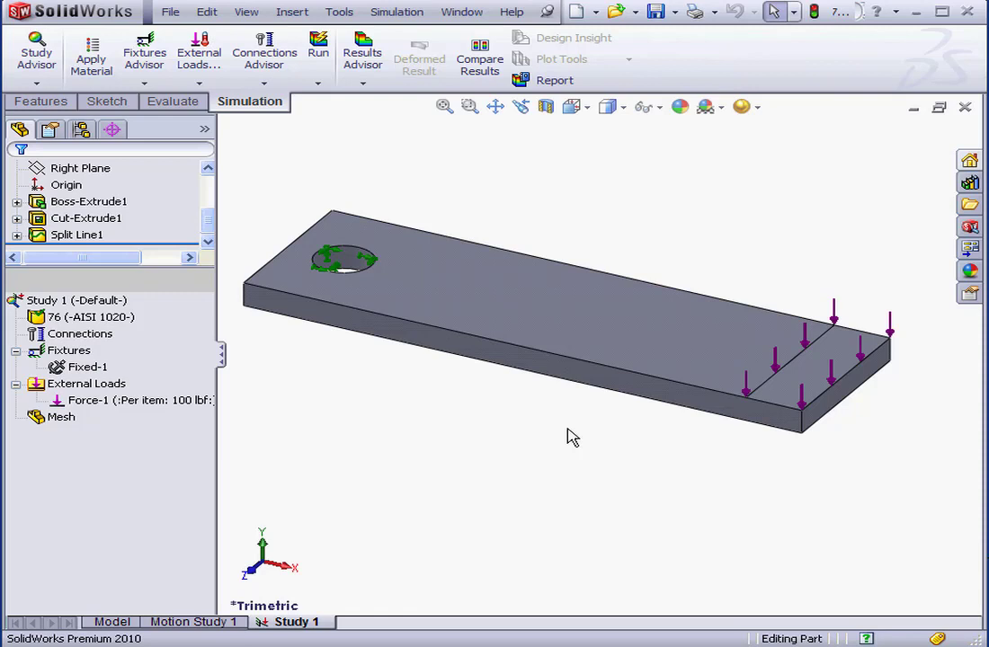
mouse_move(575, 438)
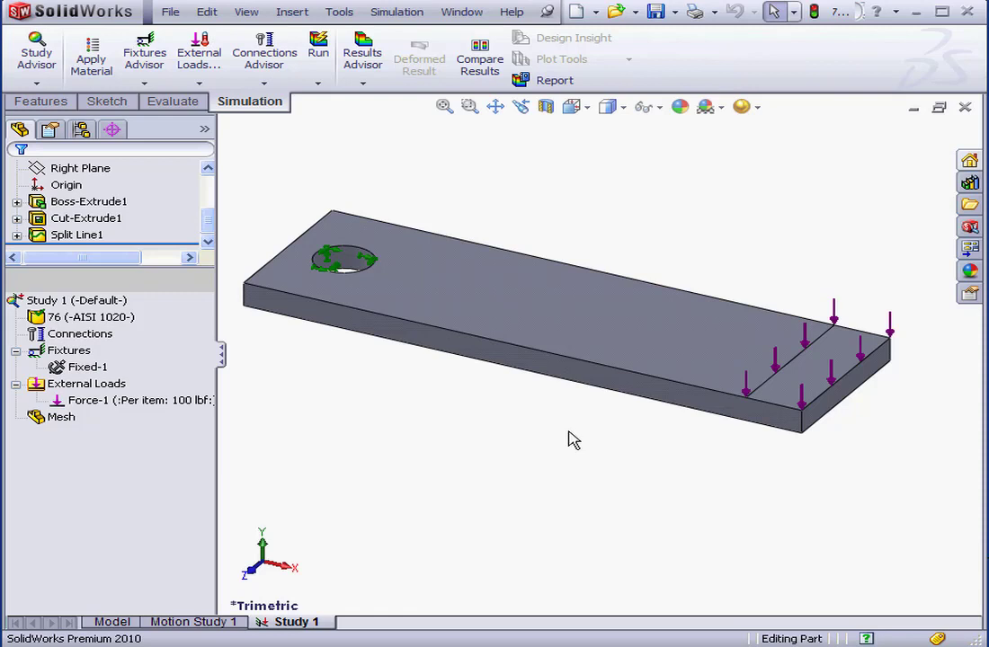
mouse_move(574, 439)
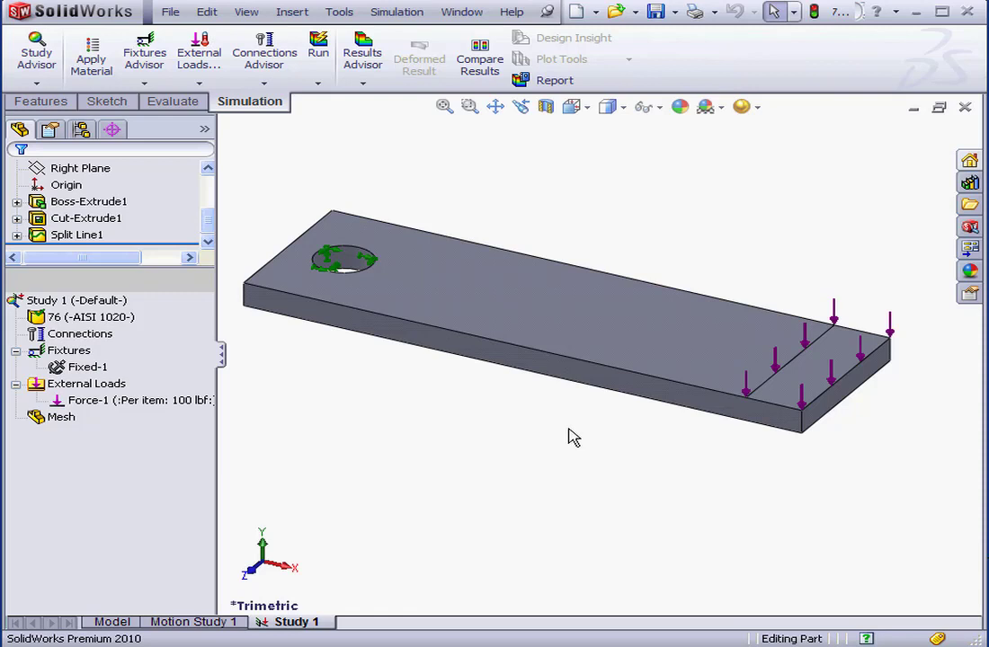
mouse_move(557, 435)
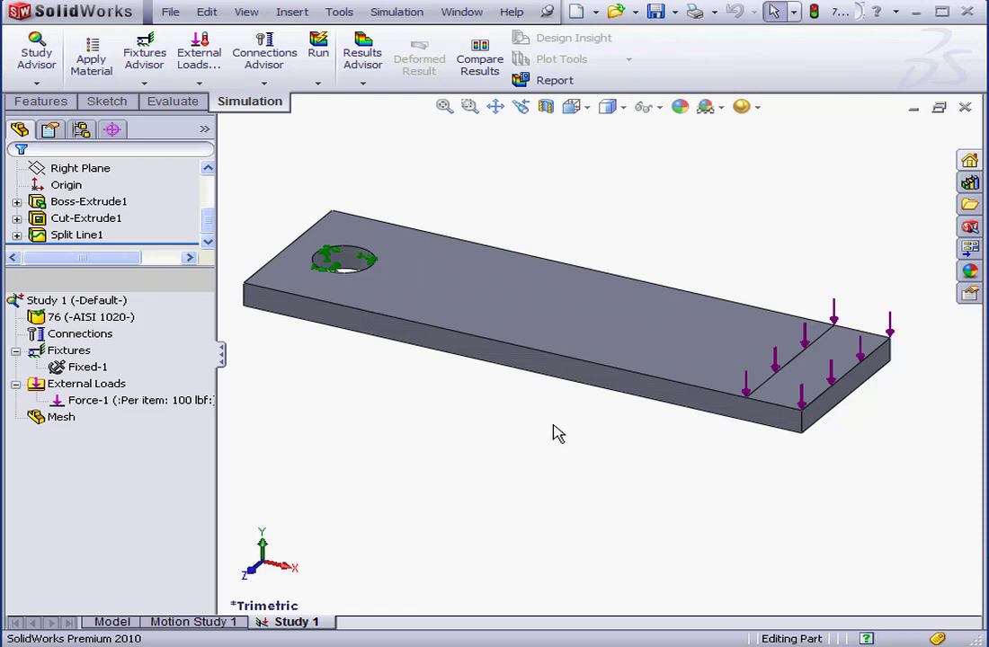
mouse_move(545, 428)
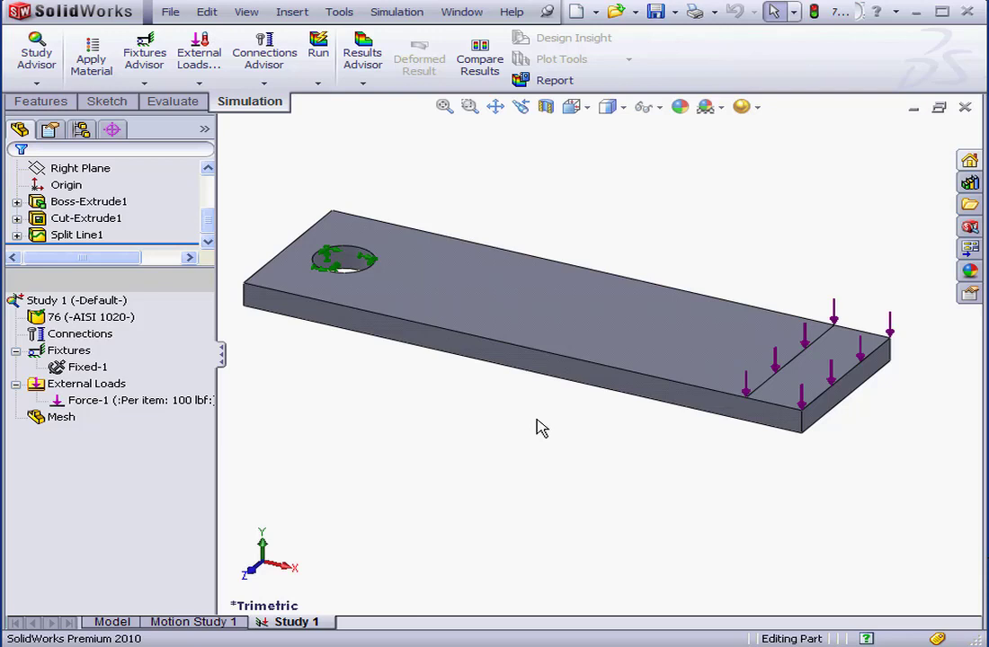
mouse_move(524, 428)
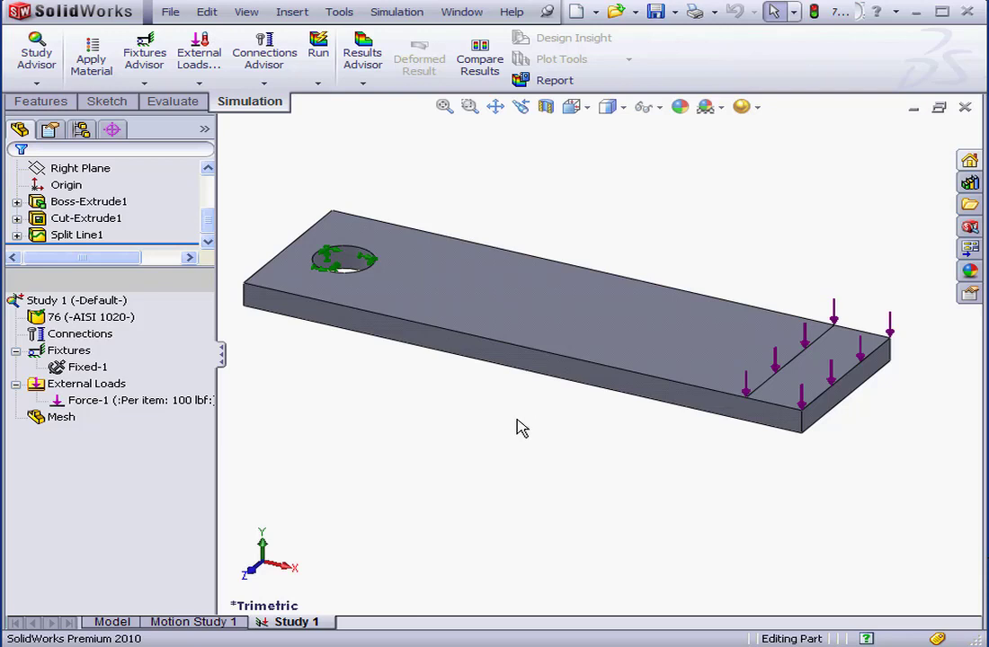
mouse_move(525, 423)
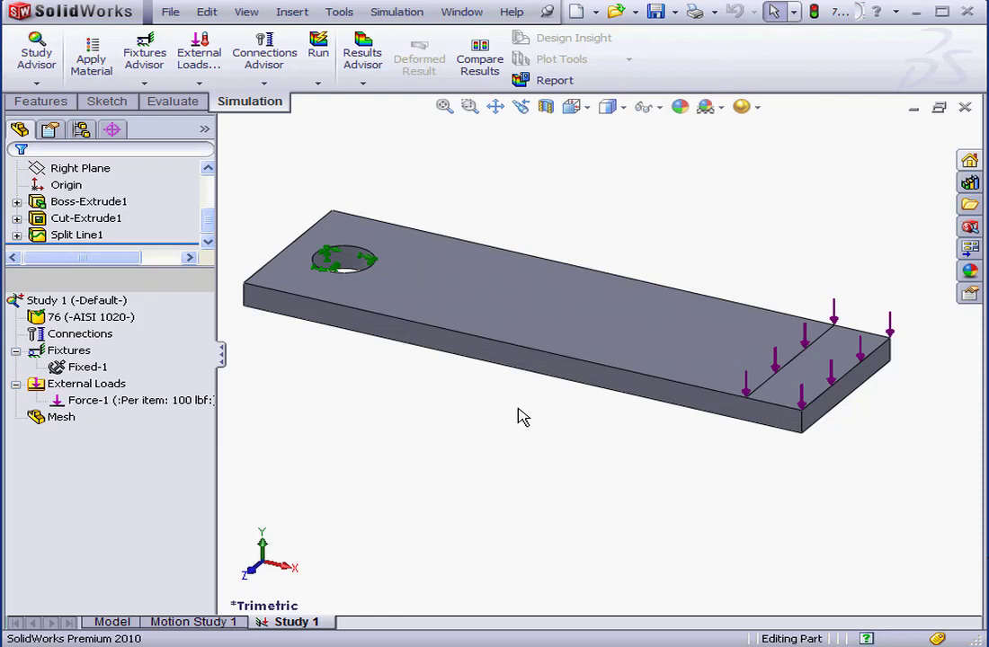
mouse_move(501, 413)
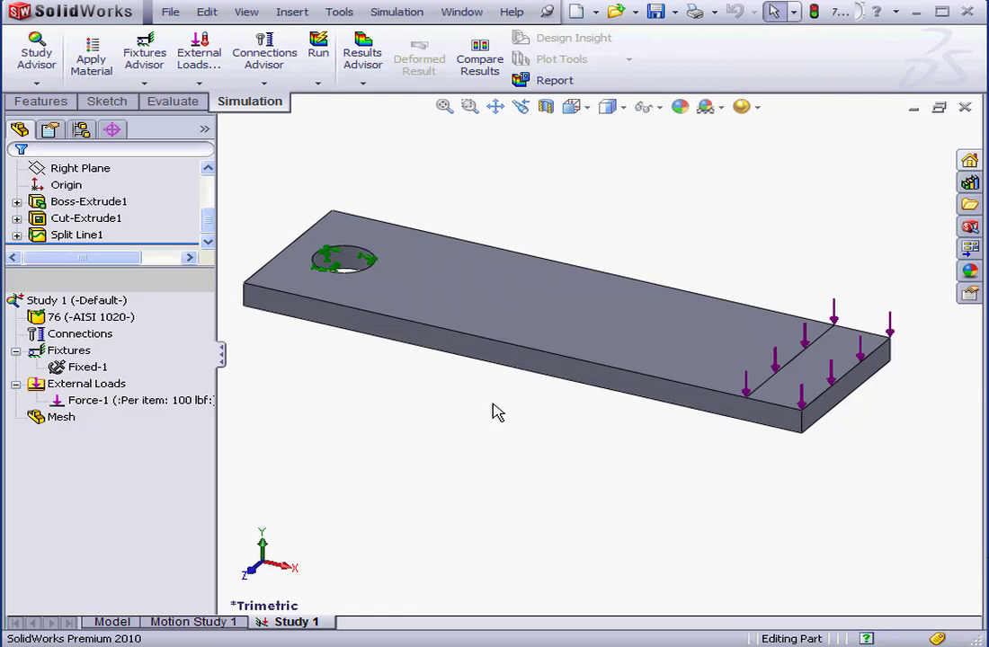
mouse_move(493, 410)
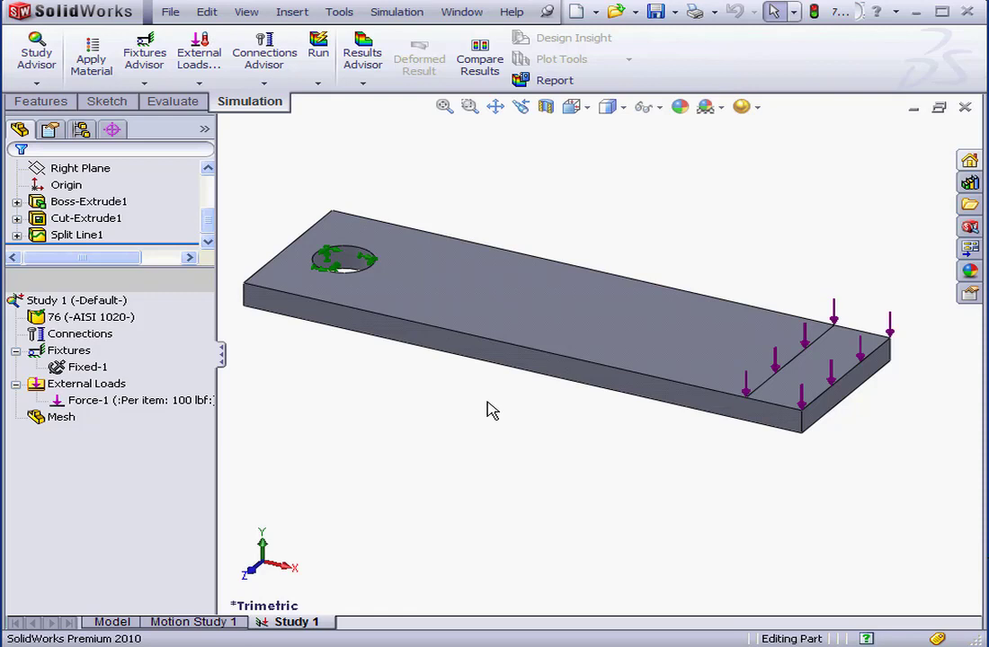
mouse_move(485, 402)
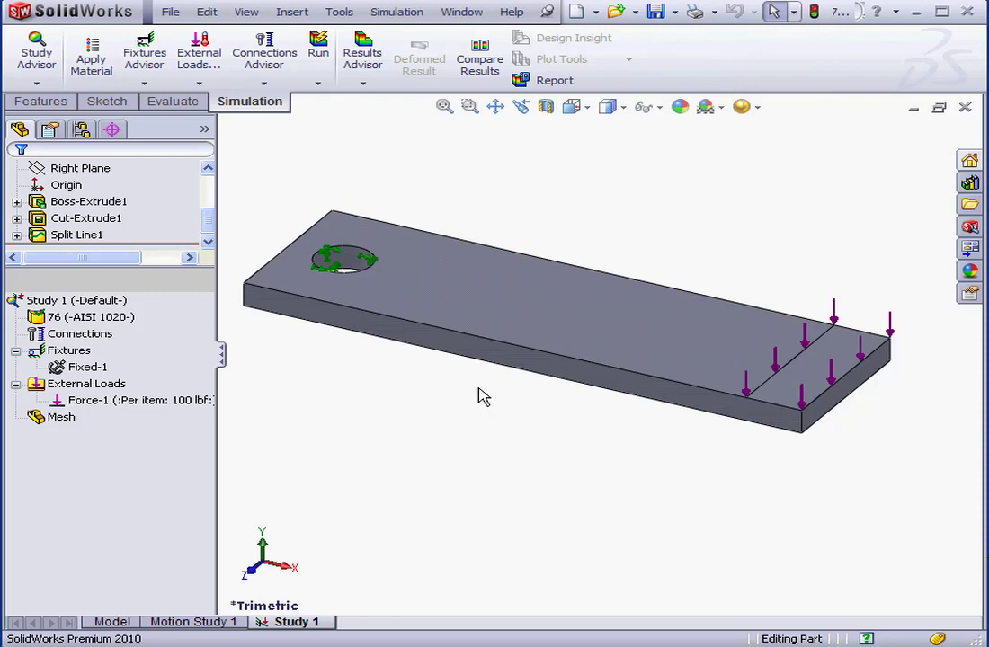
mouse_move(480, 396)
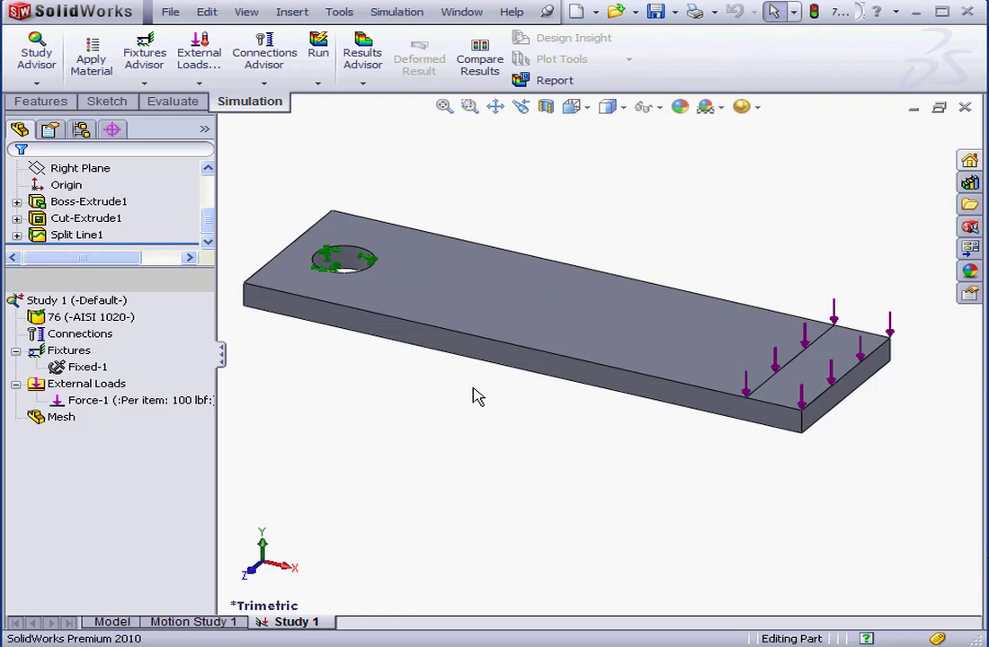
mouse_move(474, 394)
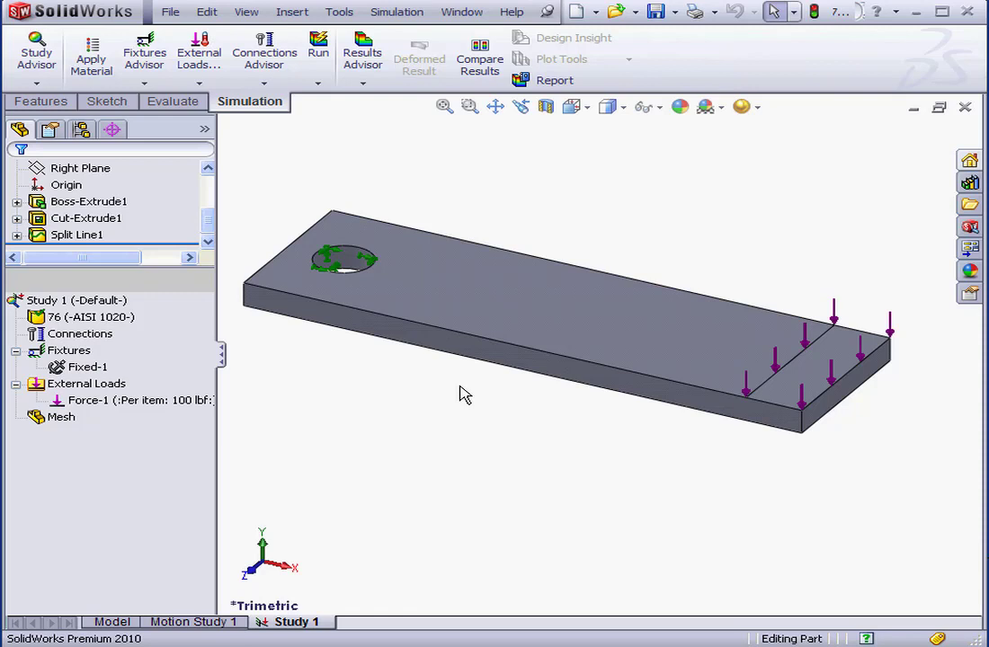
mouse_move(456, 387)
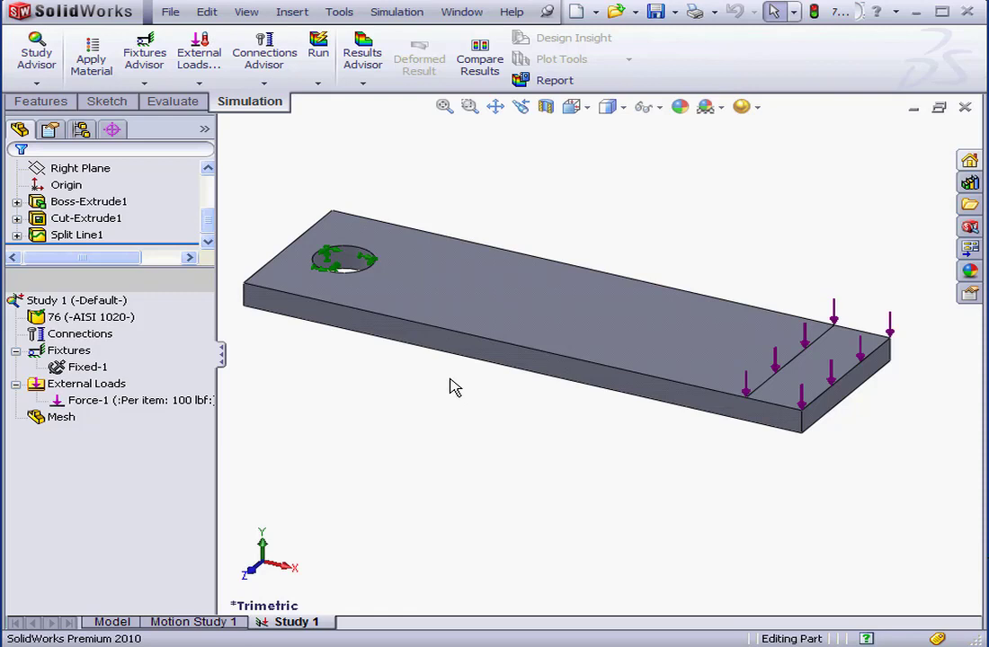
mouse_move(462, 384)
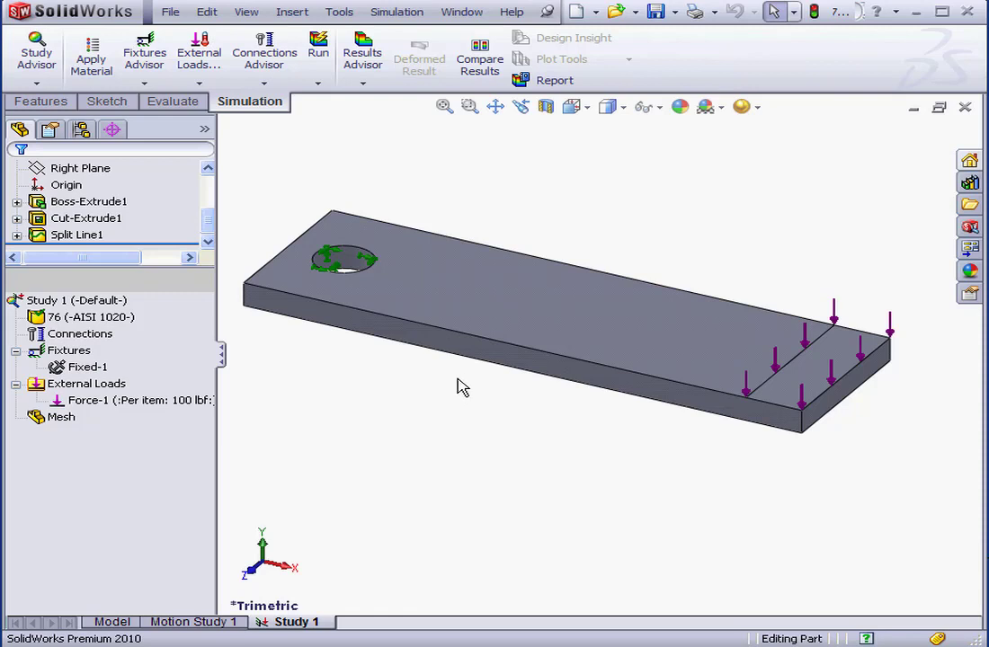
mouse_move(454, 396)
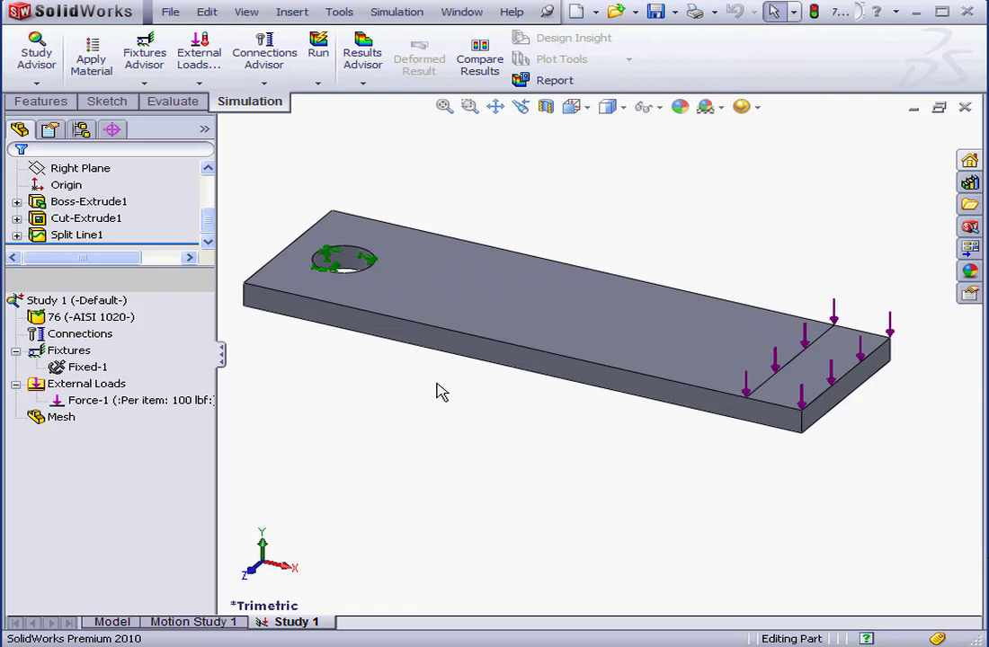
mouse_move(400, 373)
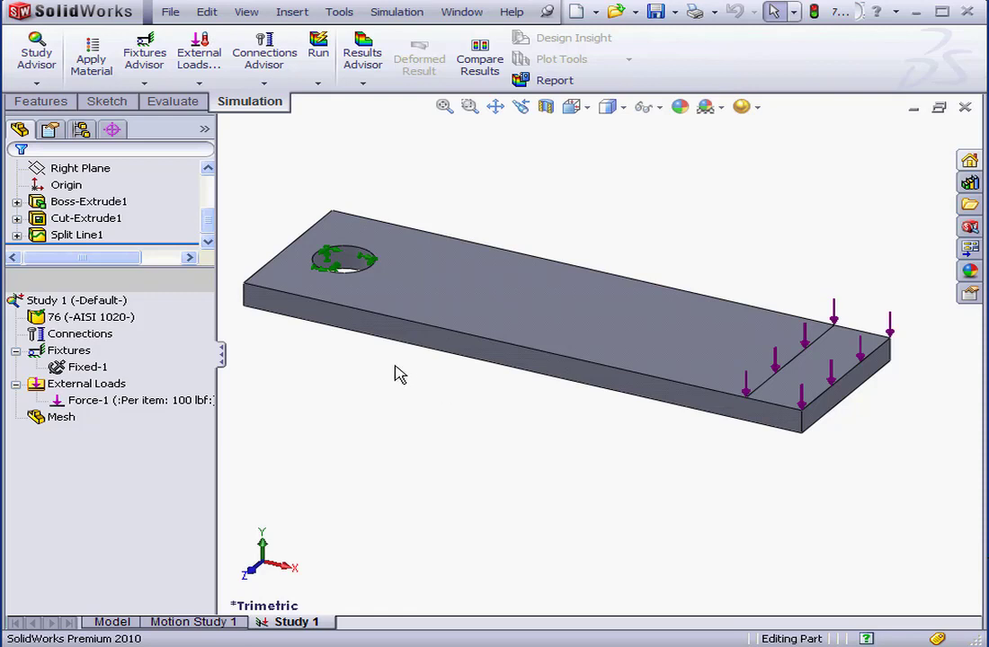
mouse_move(440, 391)
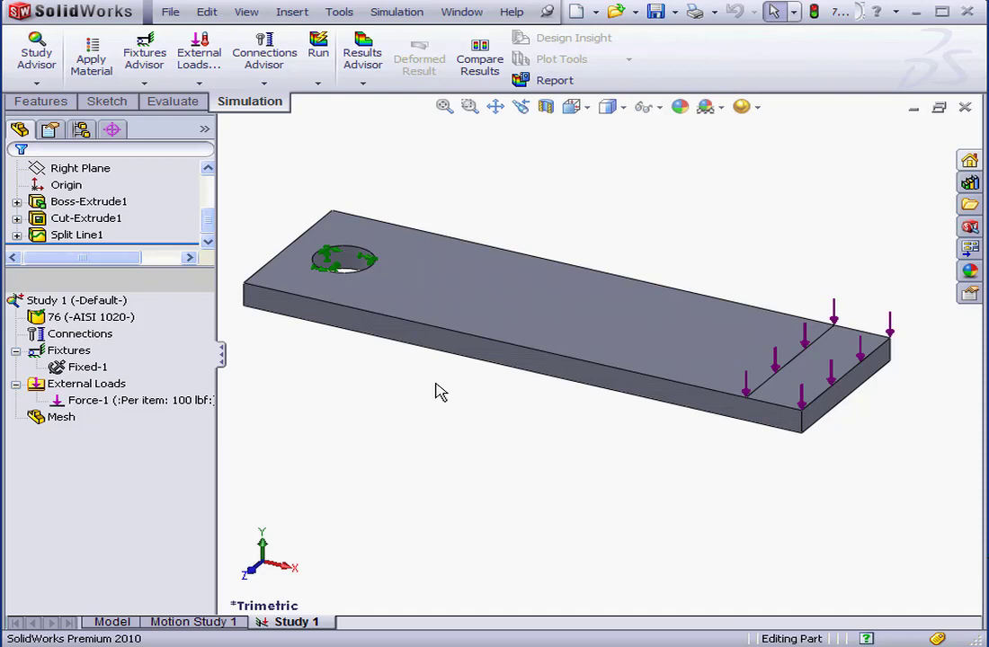
mouse_move(436, 391)
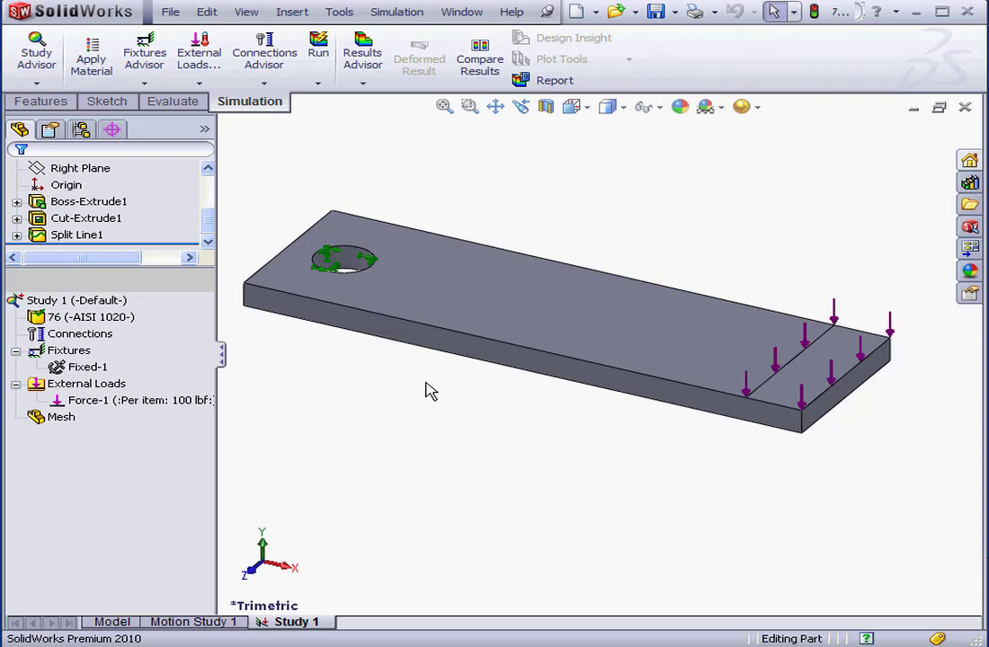
mouse_move(410, 384)
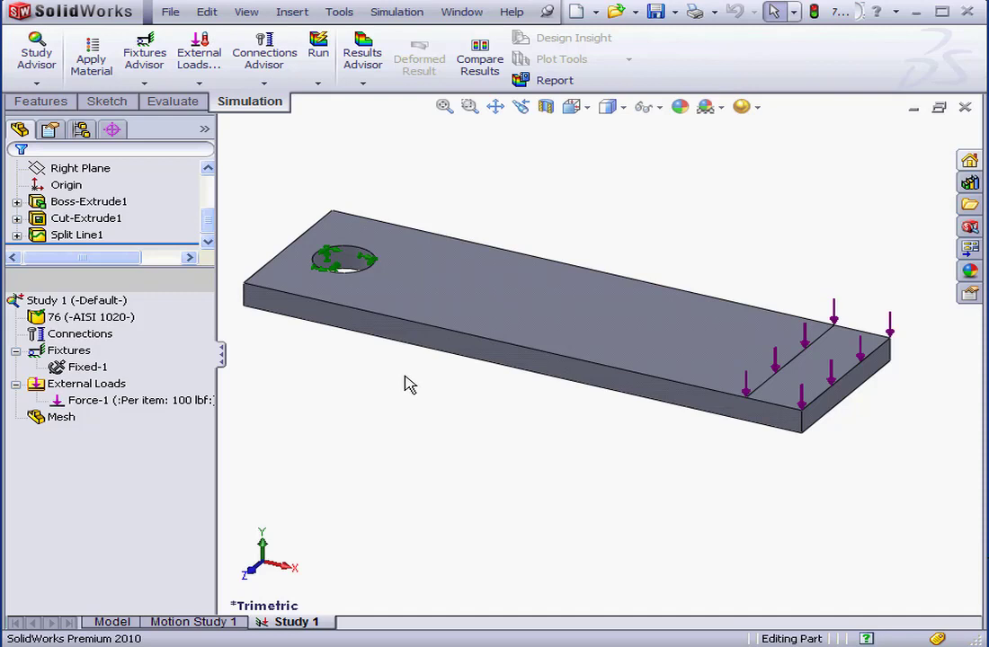
mouse_move(401, 380)
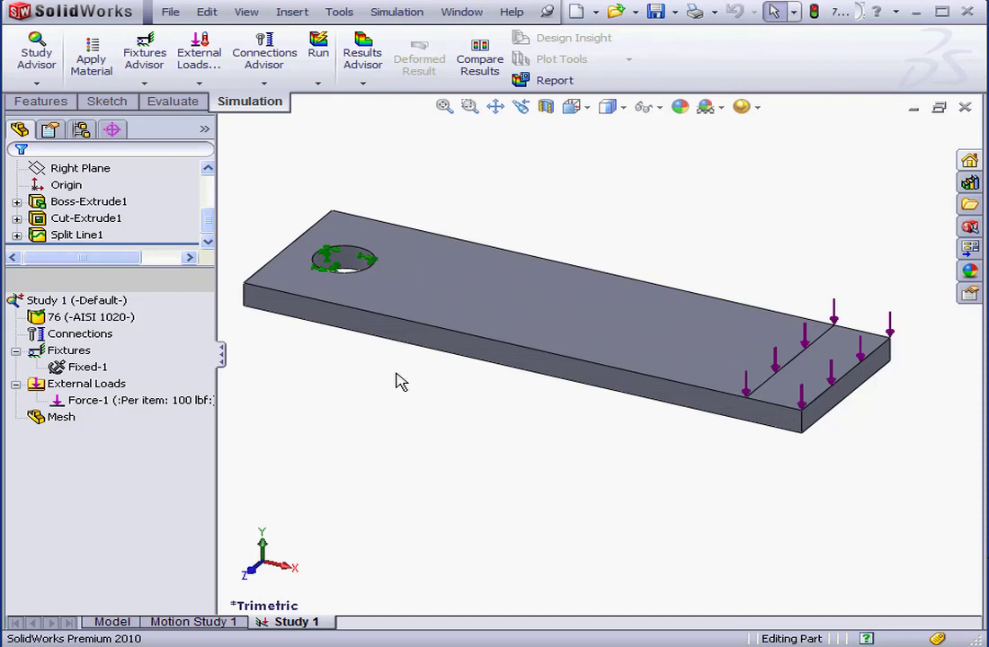
left_click(61, 416)
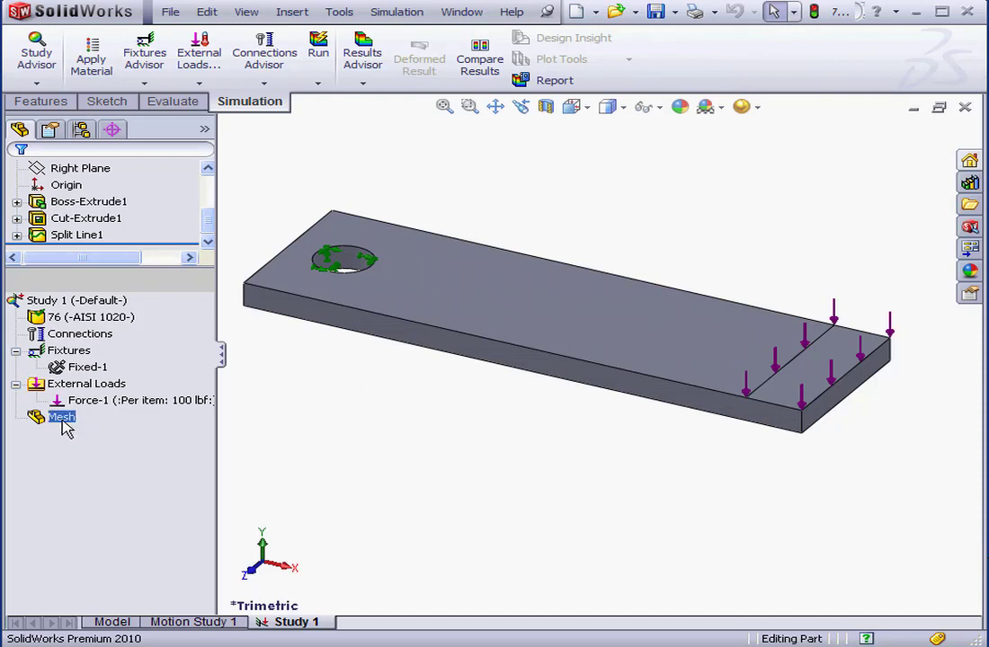
right_click(61, 416)
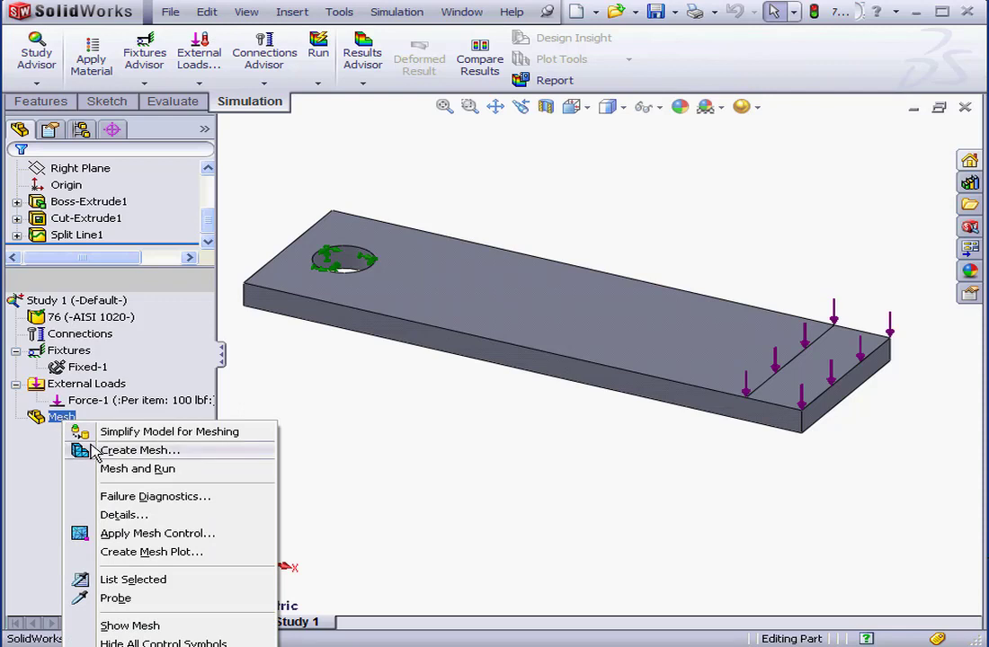
left_click(139, 449)
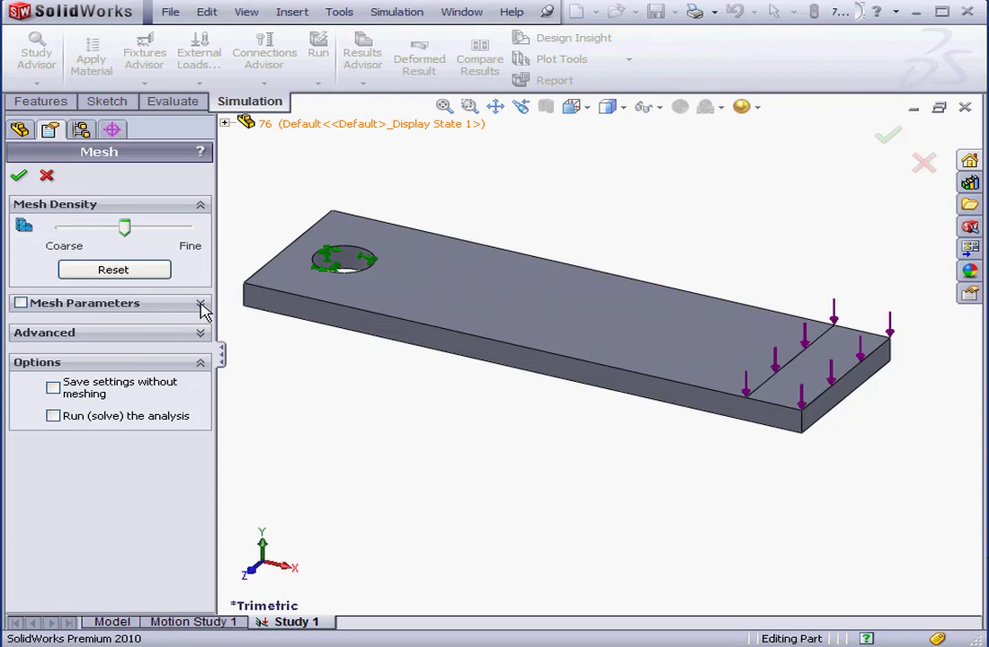
Step: Show mesh parameters and set density to Fine, giving 2.44524 mm elements and 0.122262 mm tolerance
left_click(201, 303)
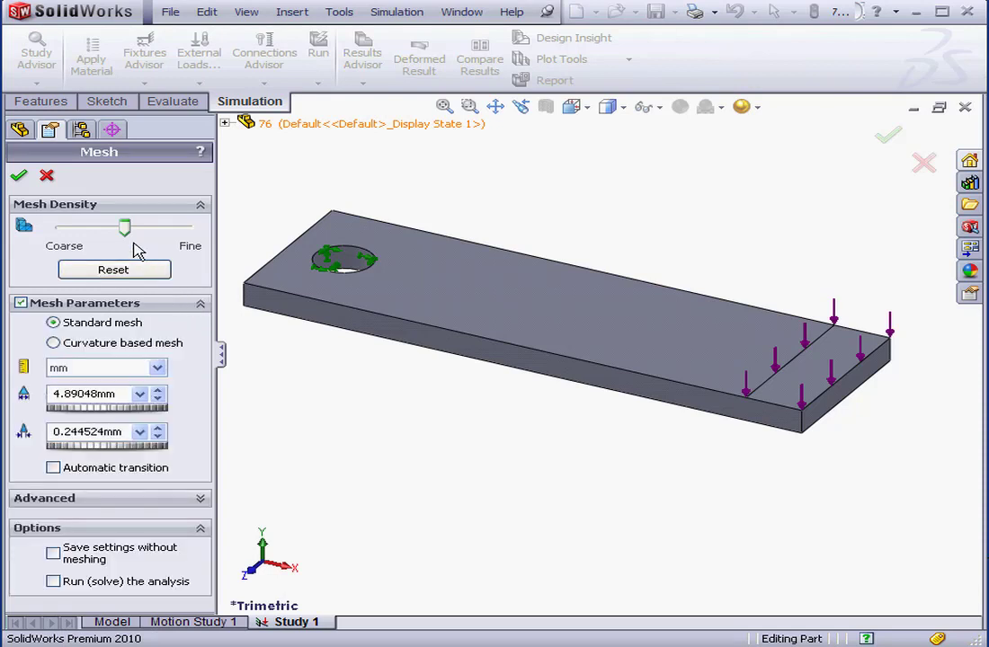
left_click_drag(124, 227, 90, 227)
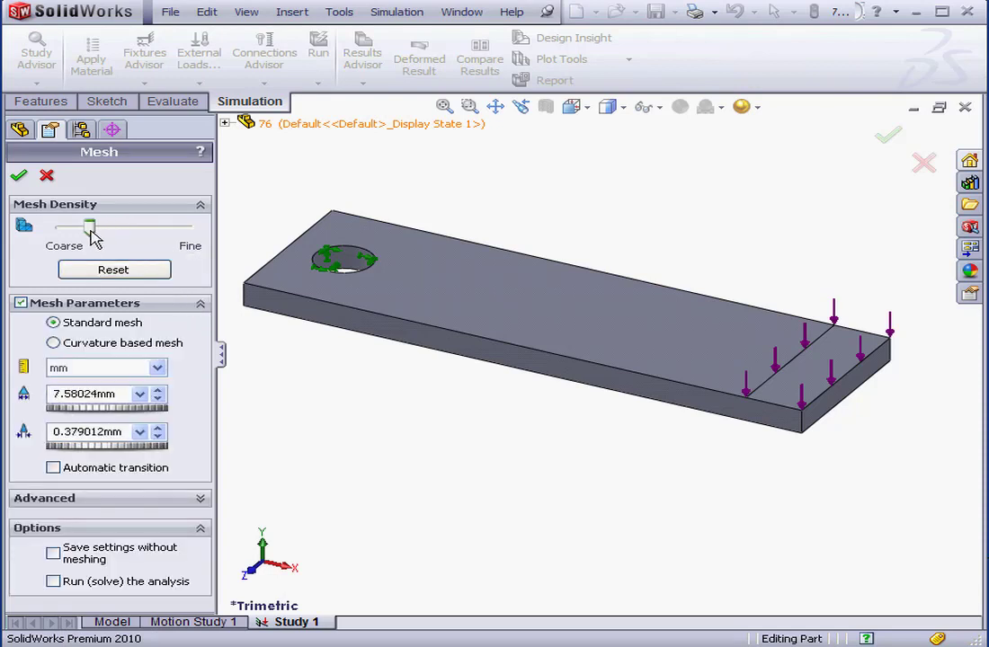
left_click_drag(90, 228, 117, 228)
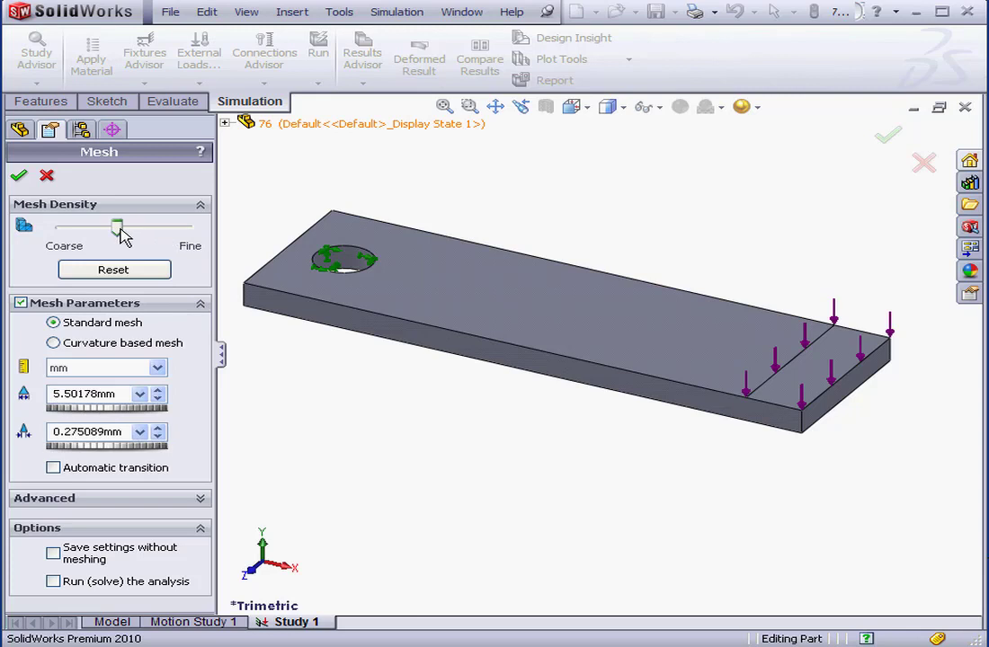
left_click_drag(117, 227, 63, 226)
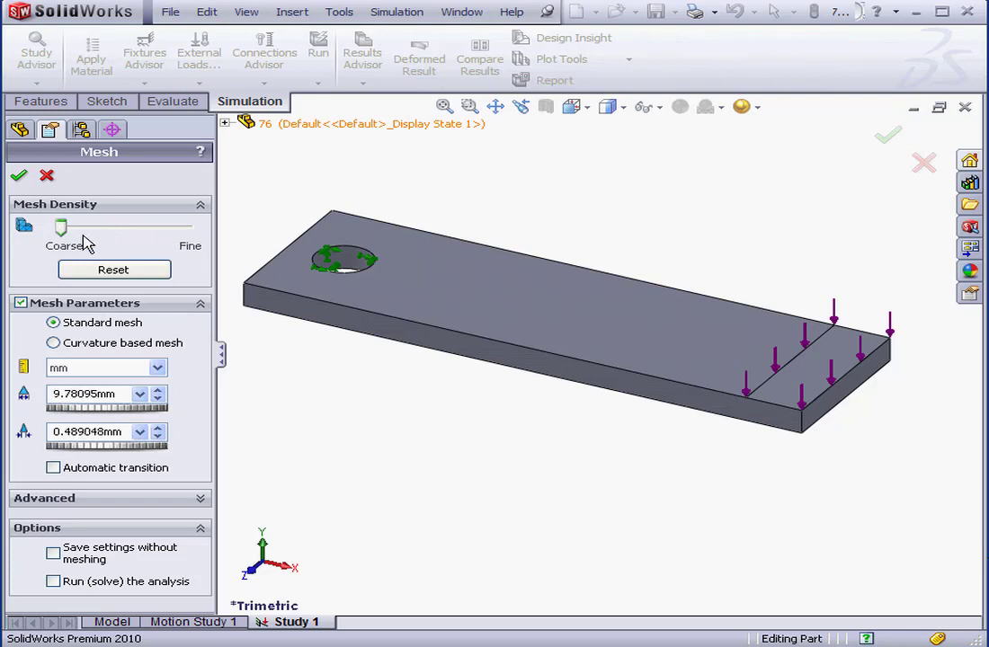
mouse_move(86, 235)
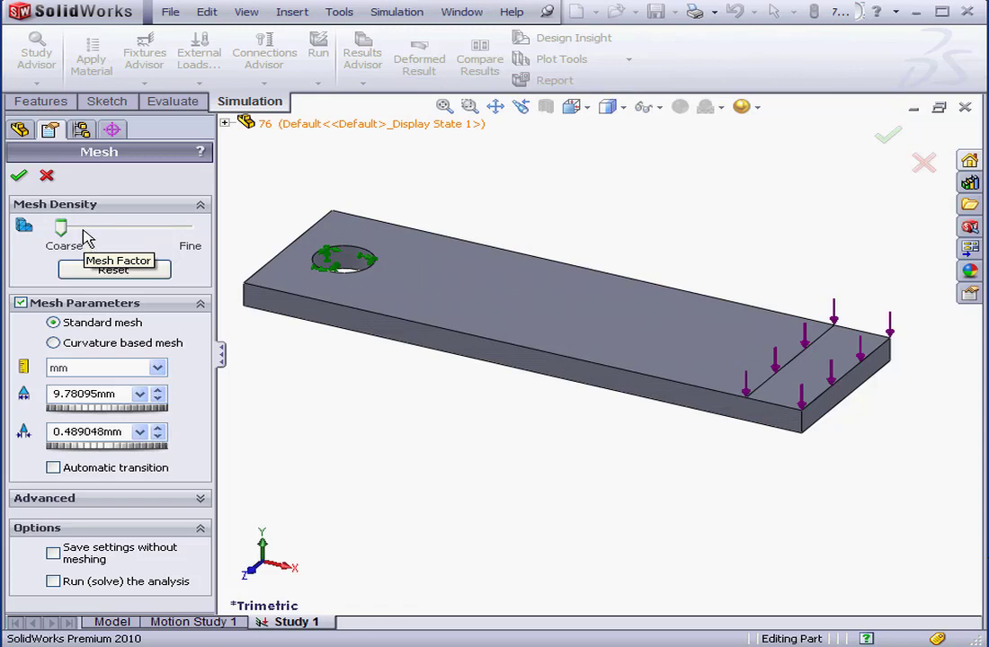
mouse_move(102, 234)
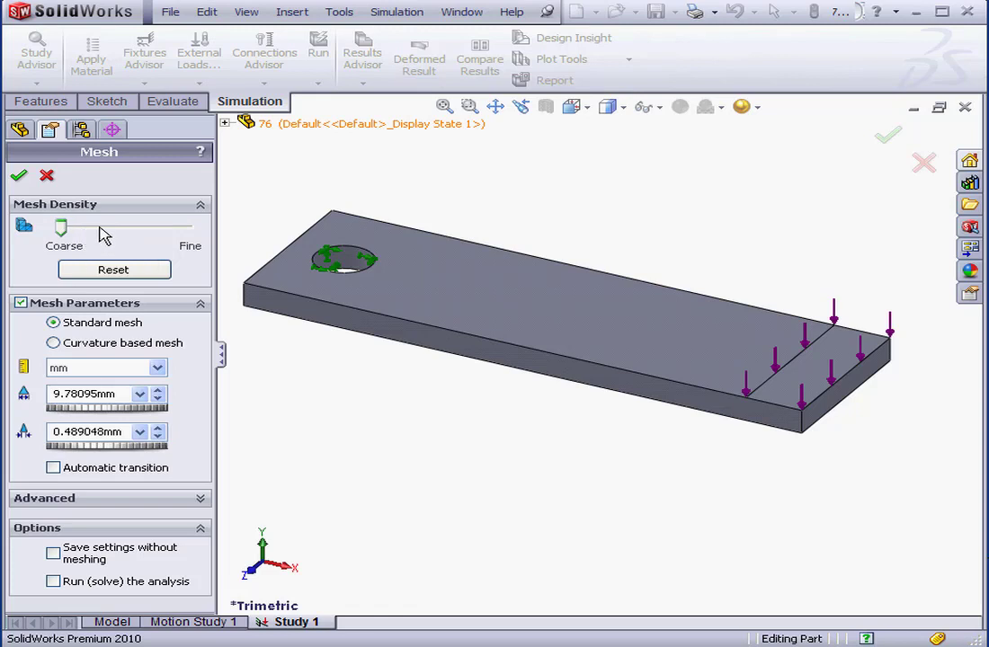
mouse_move(88, 244)
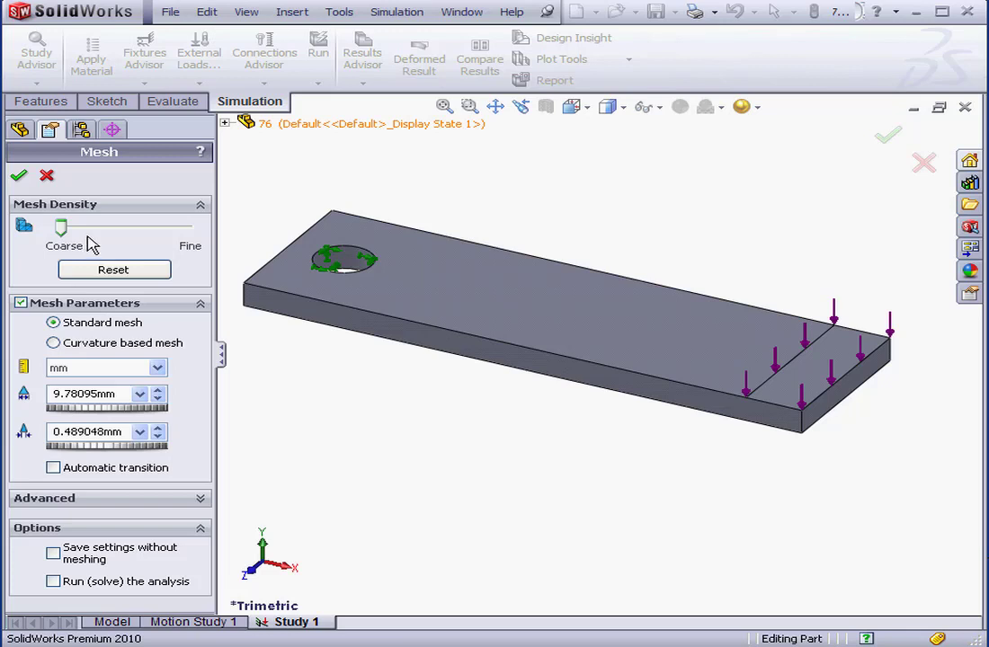
mouse_move(93, 258)
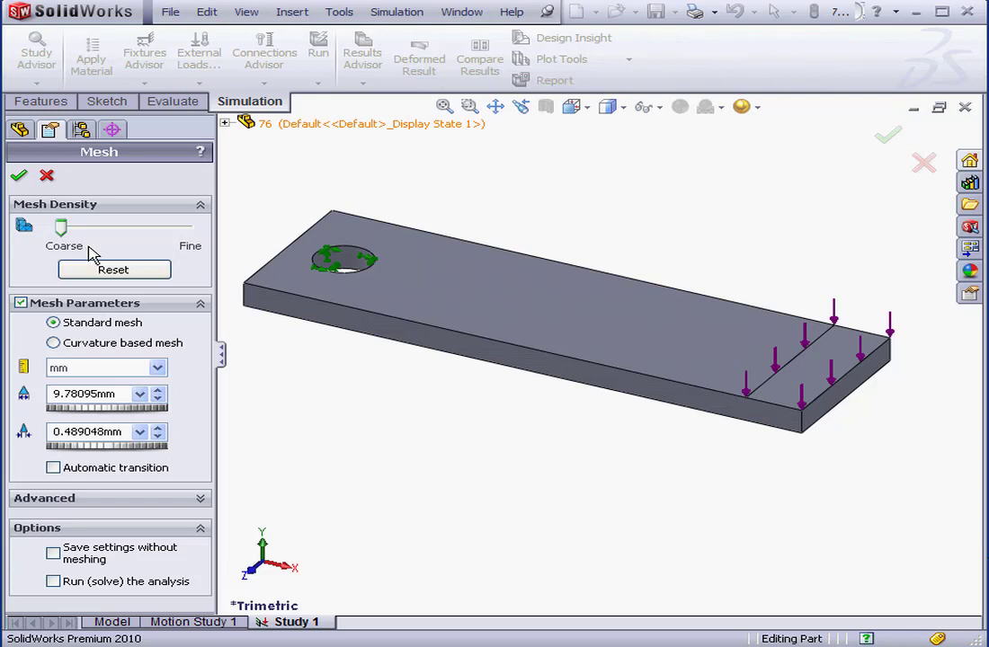
mouse_move(88, 247)
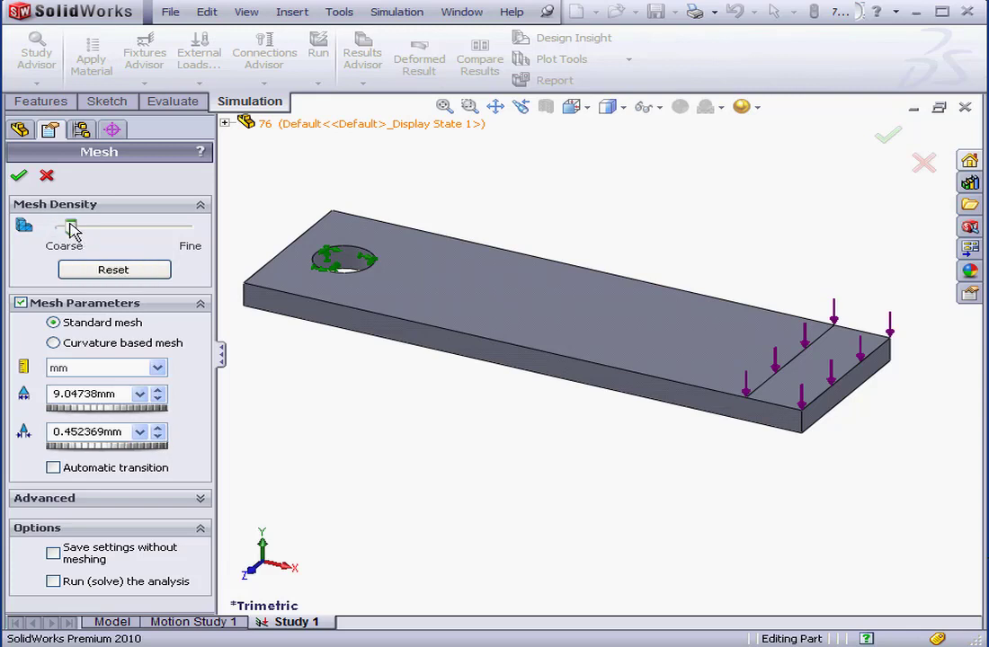
left_click_drag(72, 228, 188, 228)
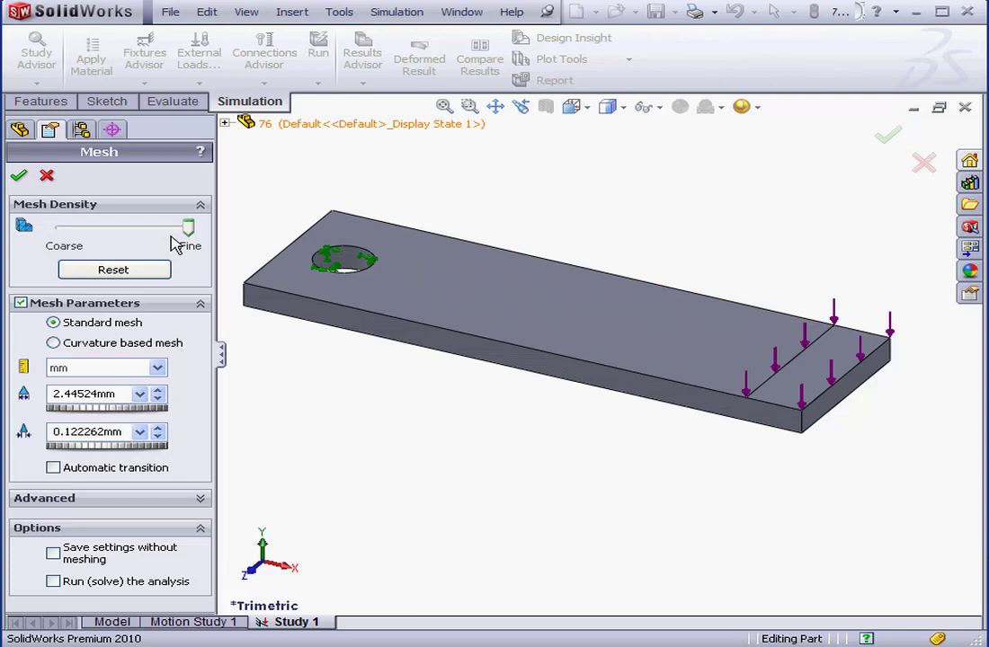
mouse_move(177, 247)
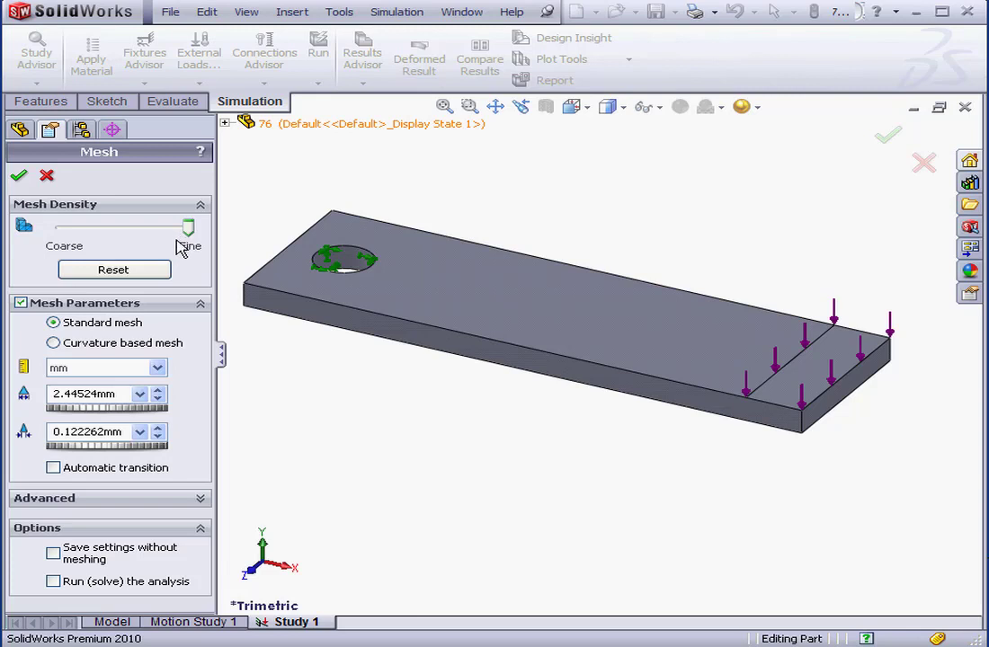
mouse_move(182, 249)
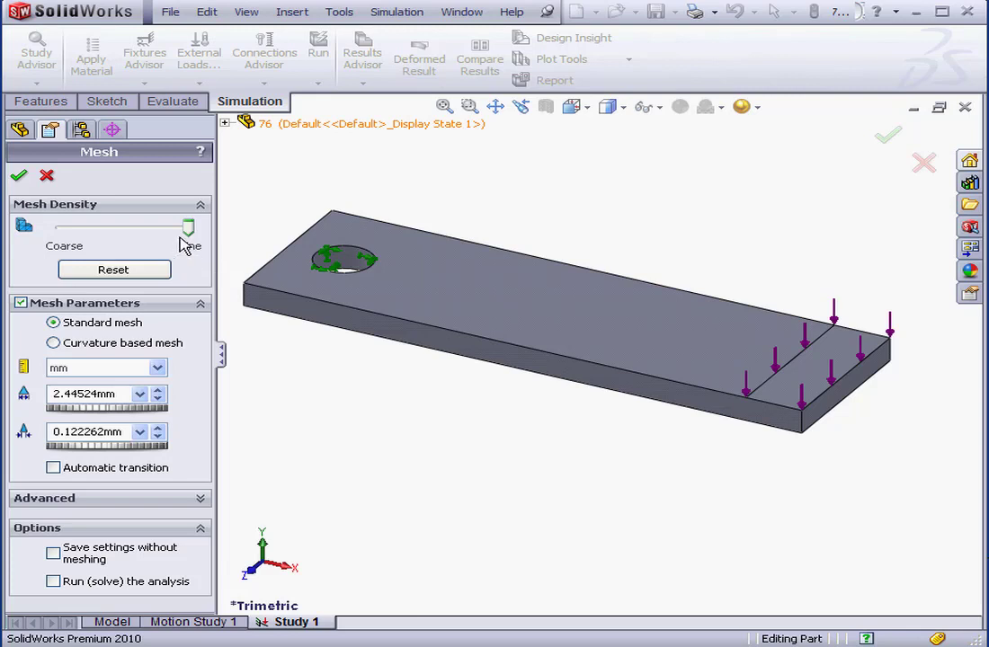
mouse_move(178, 243)
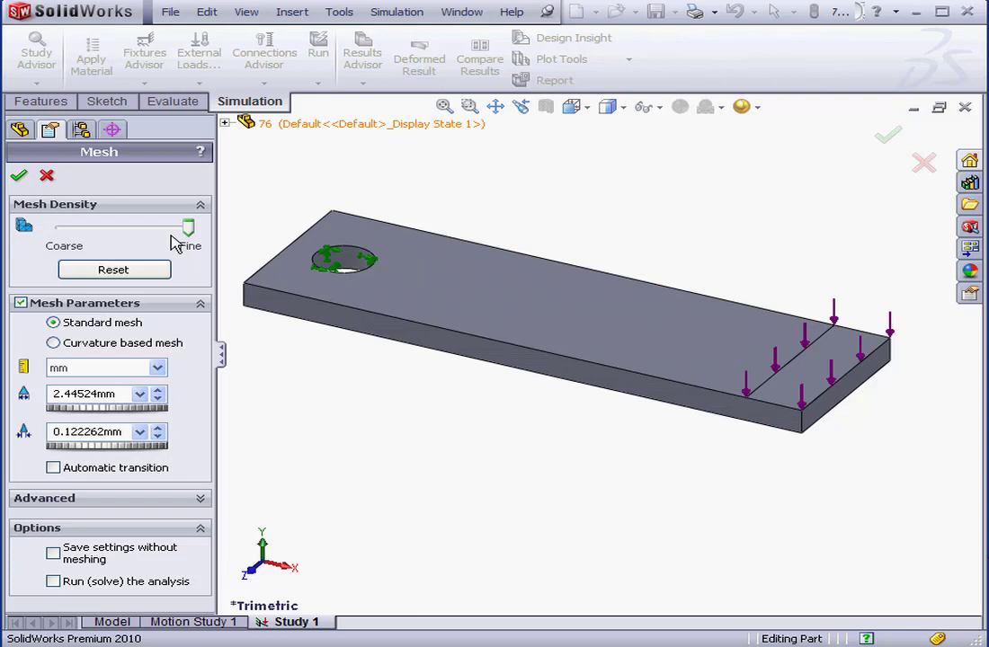
mouse_move(173, 244)
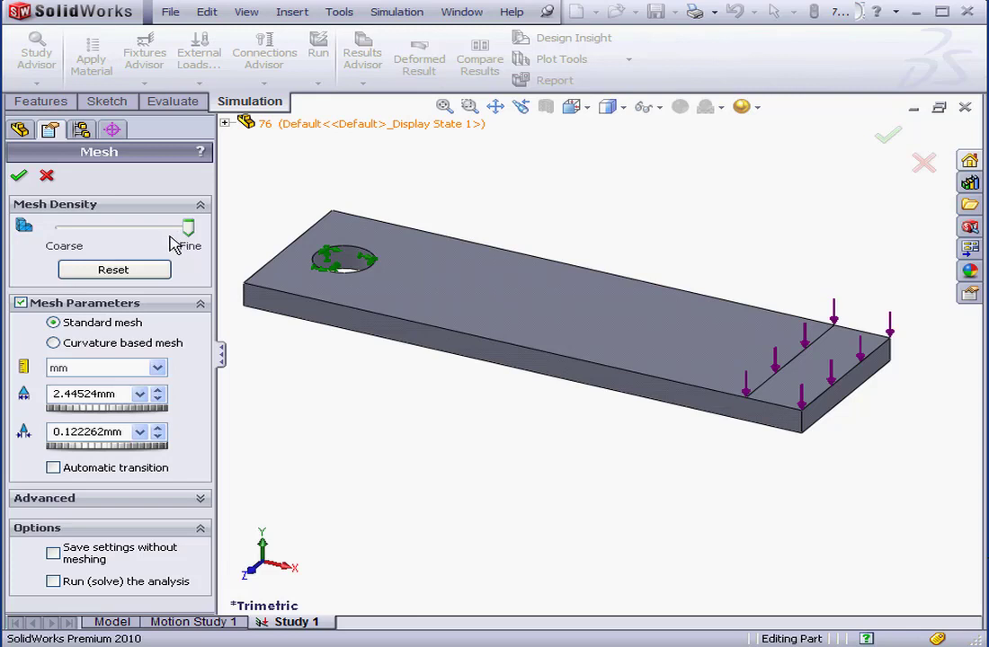
mouse_move(173, 245)
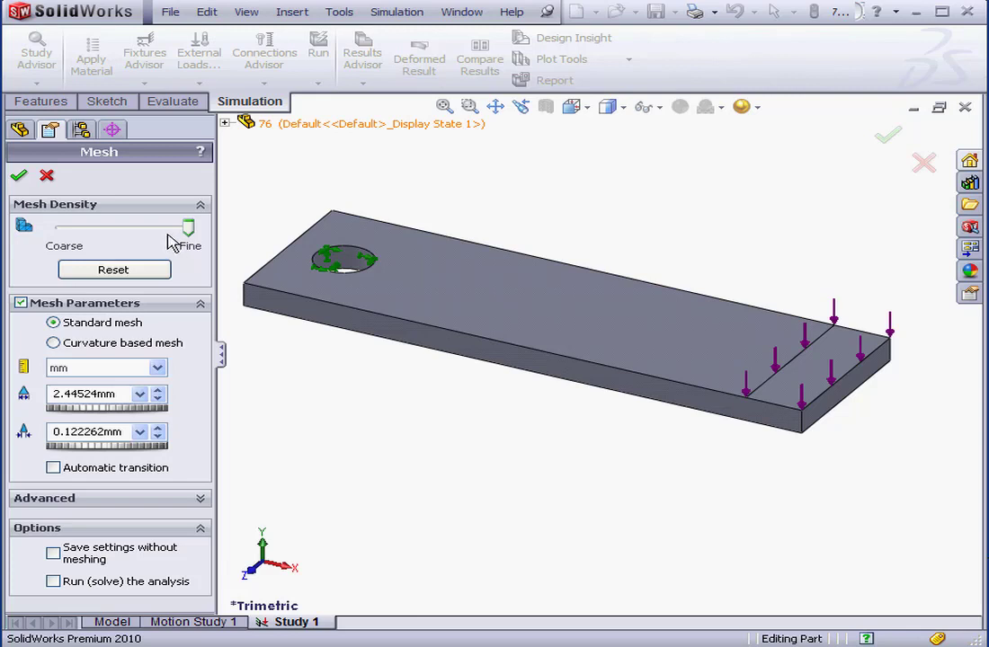
mouse_move(167, 241)
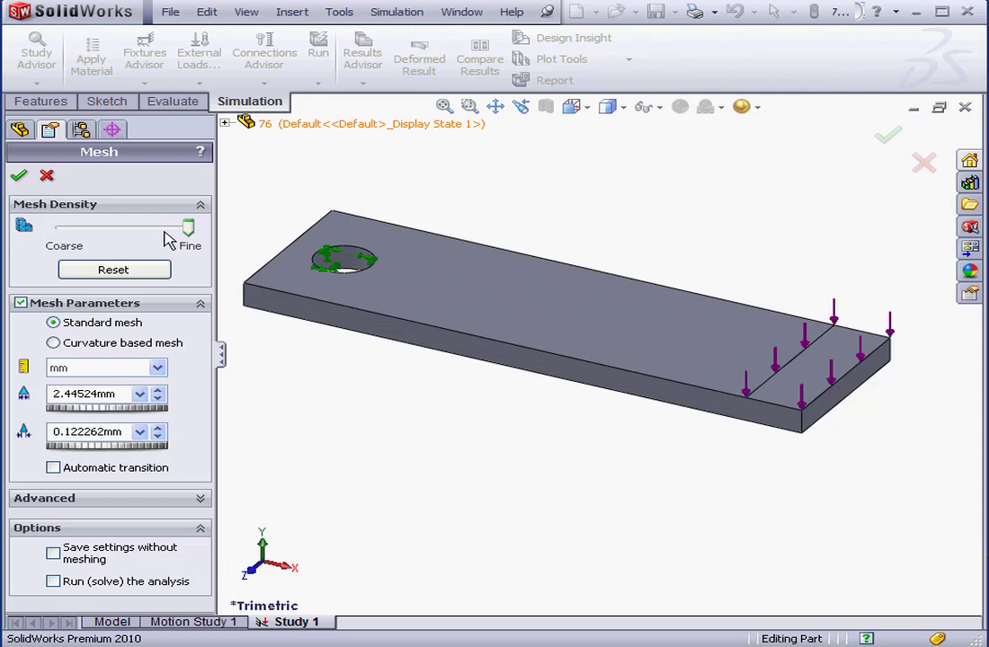
mouse_move(167, 241)
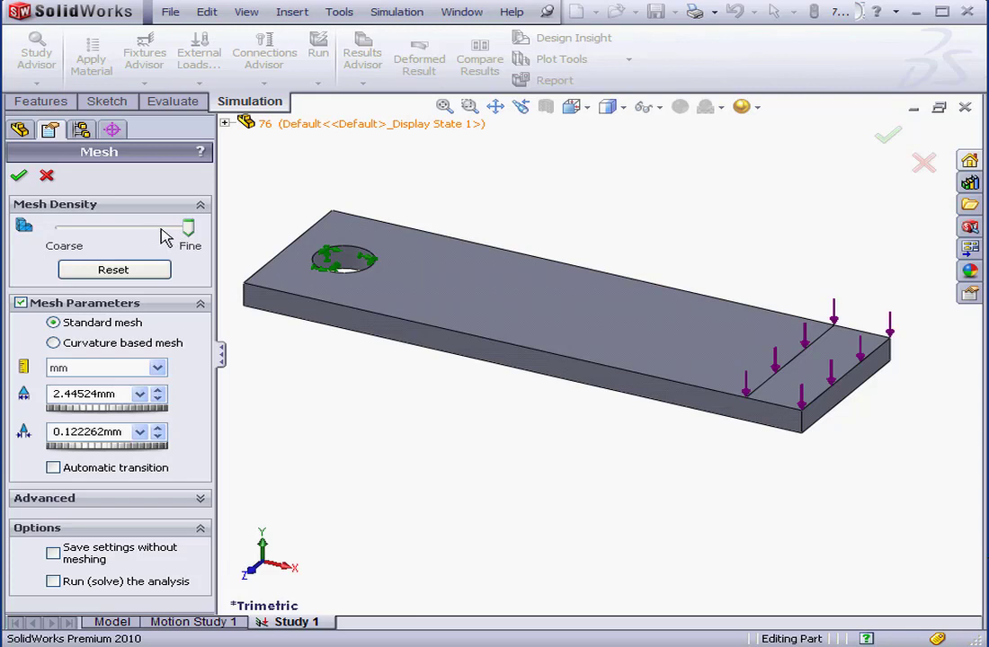
mouse_move(167, 241)
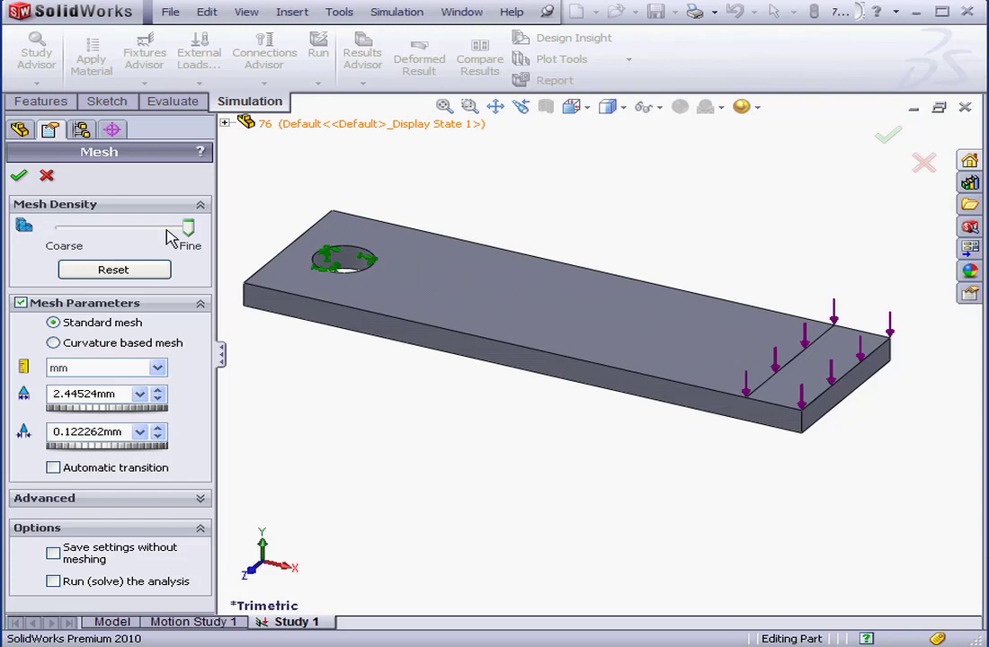
mouse_move(147, 240)
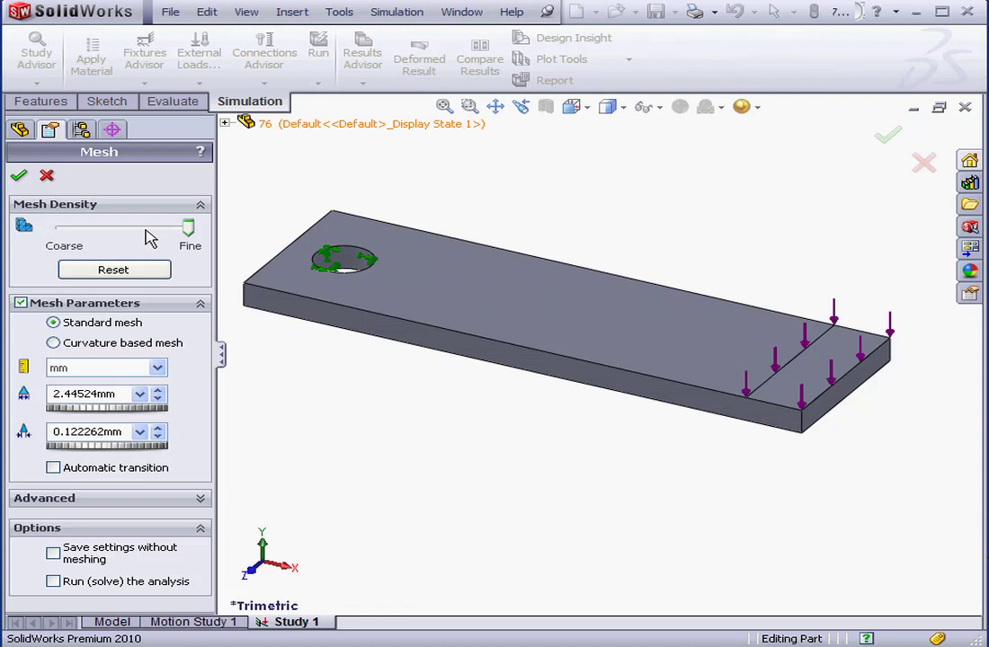
mouse_move(144, 243)
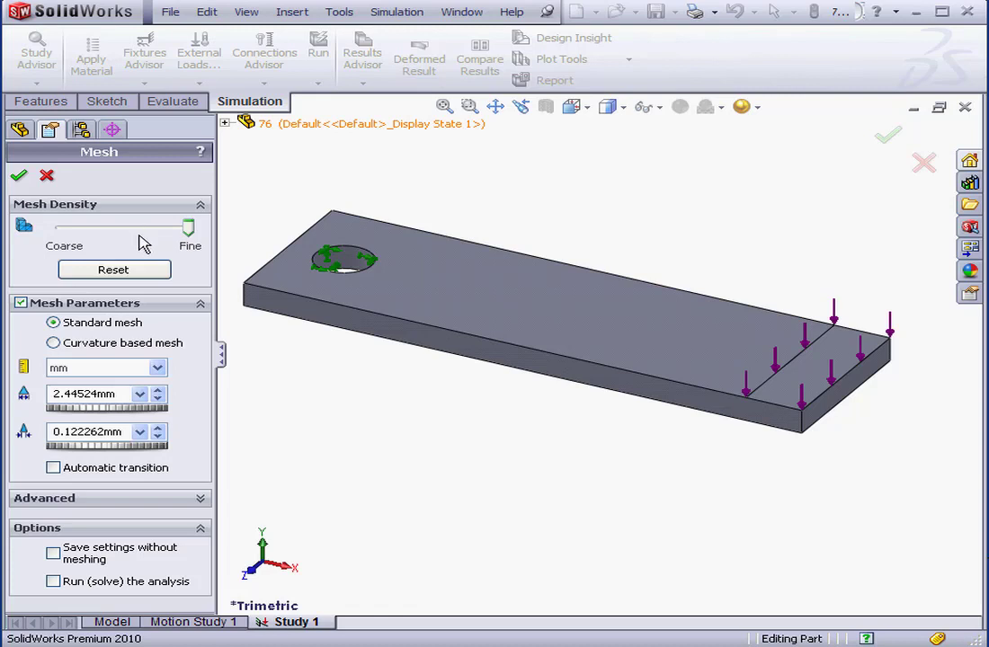
mouse_move(148, 235)
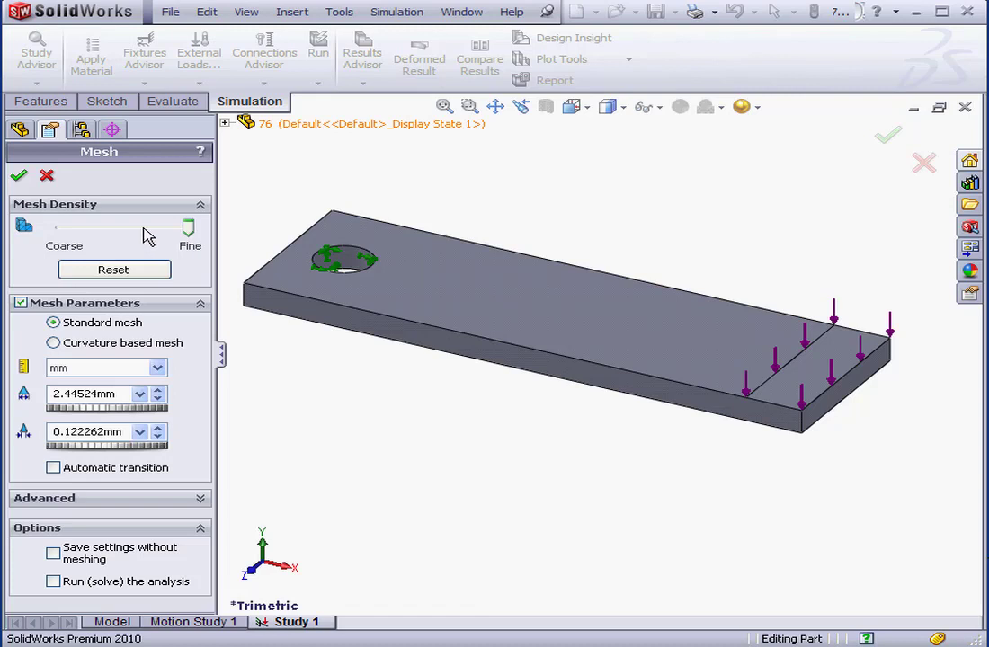
mouse_move(136, 225)
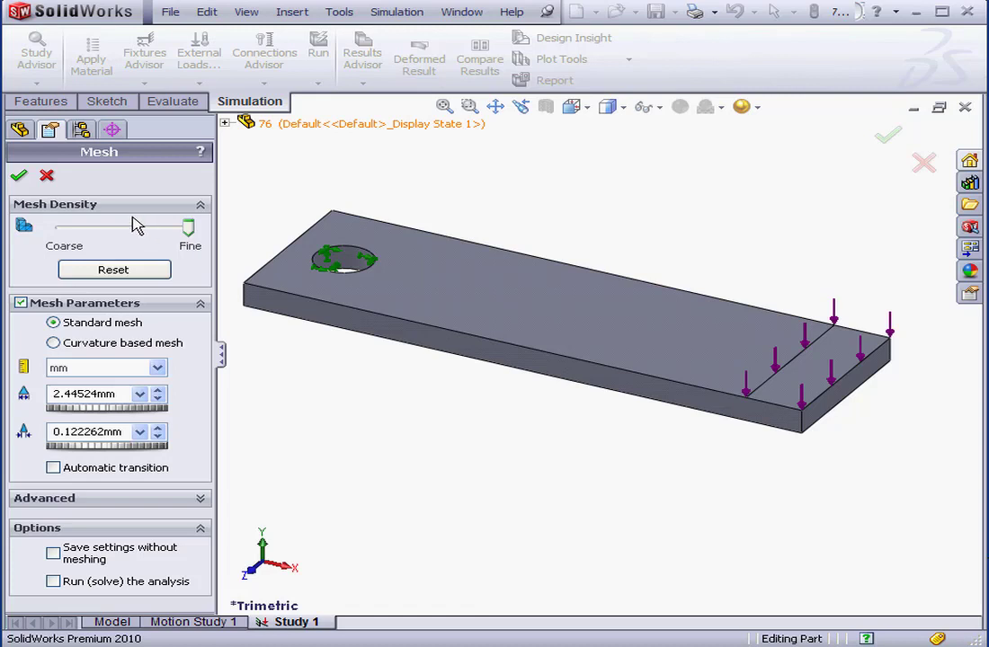
mouse_move(135, 224)
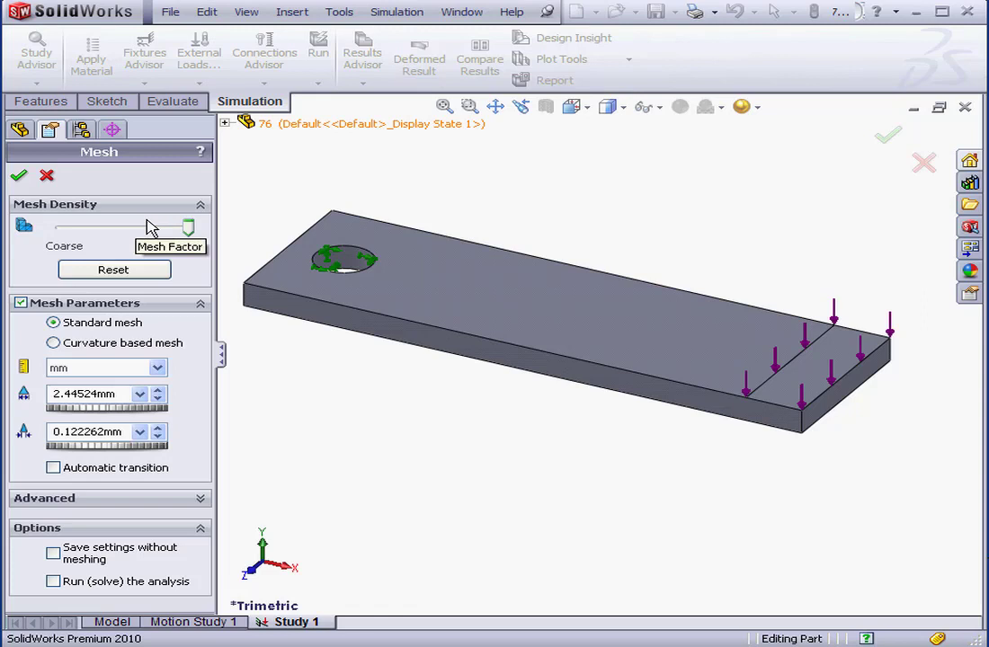
mouse_move(151, 229)
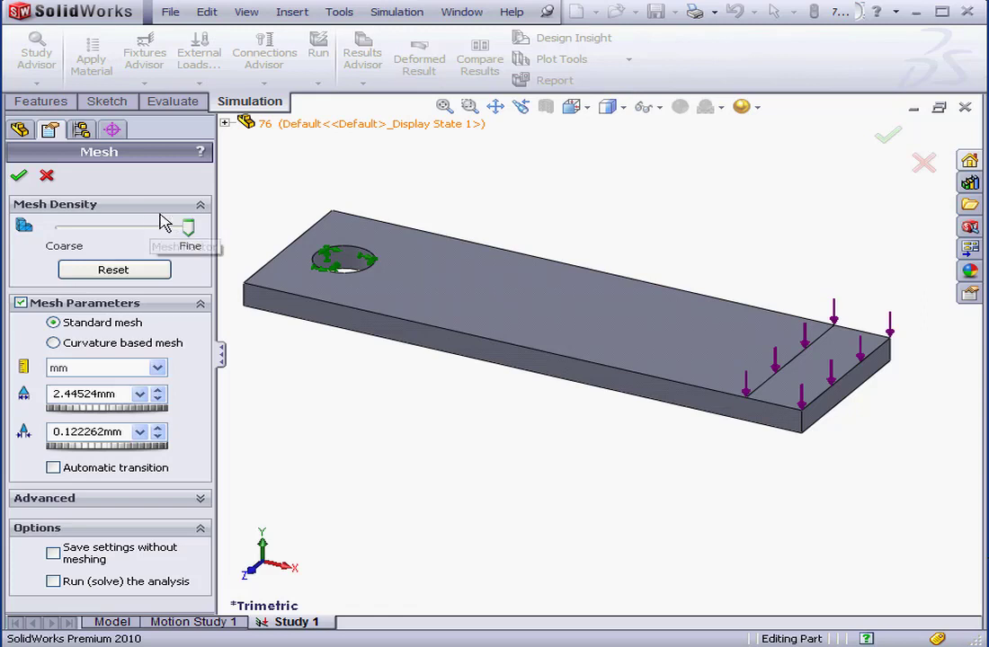
mouse_move(142, 214)
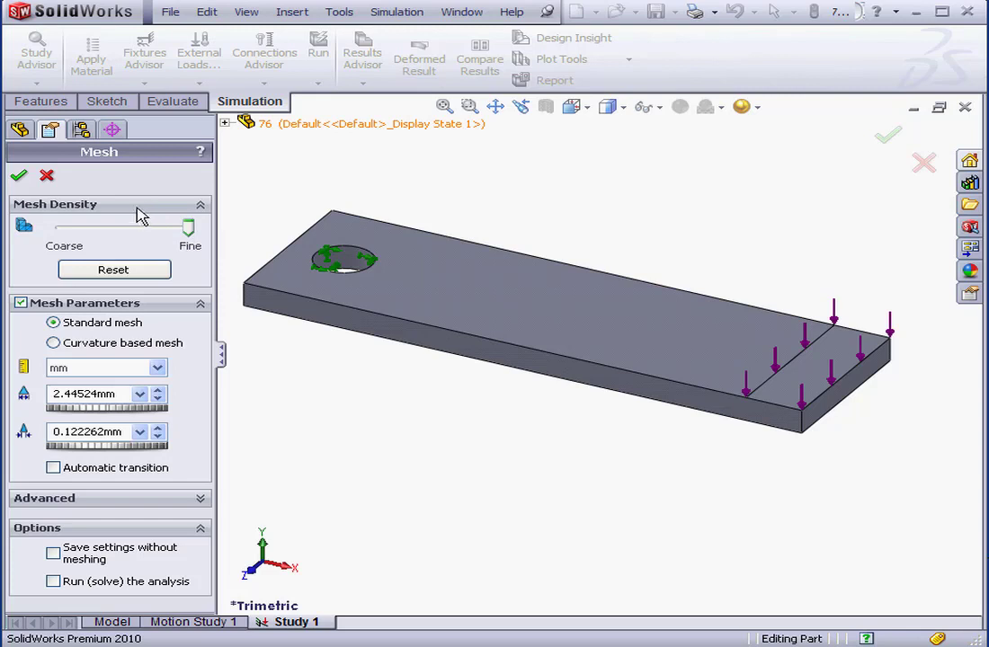
mouse_move(144, 229)
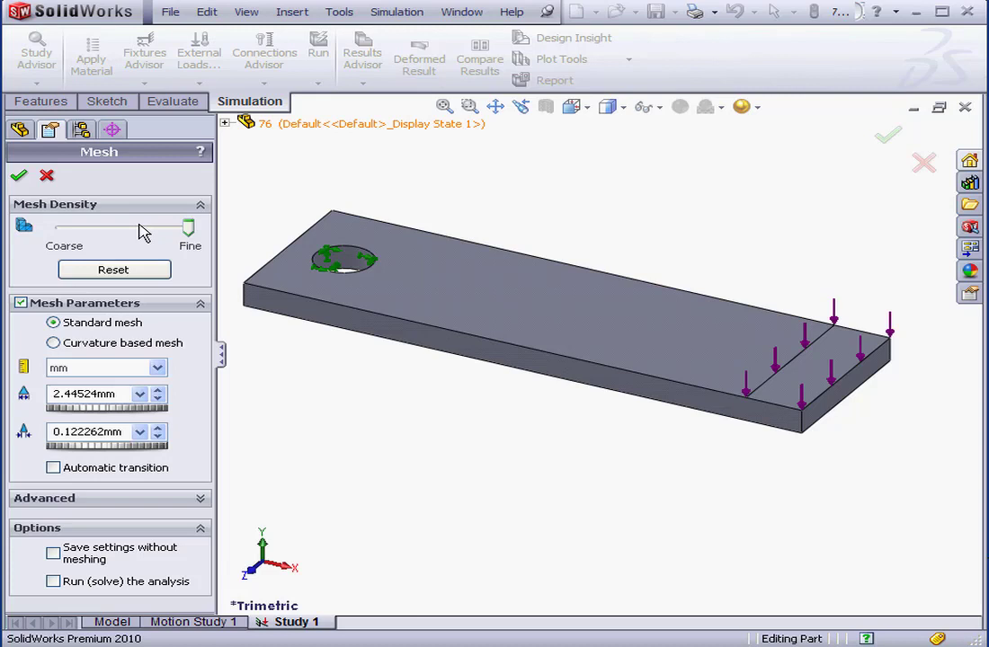
mouse_move(141, 234)
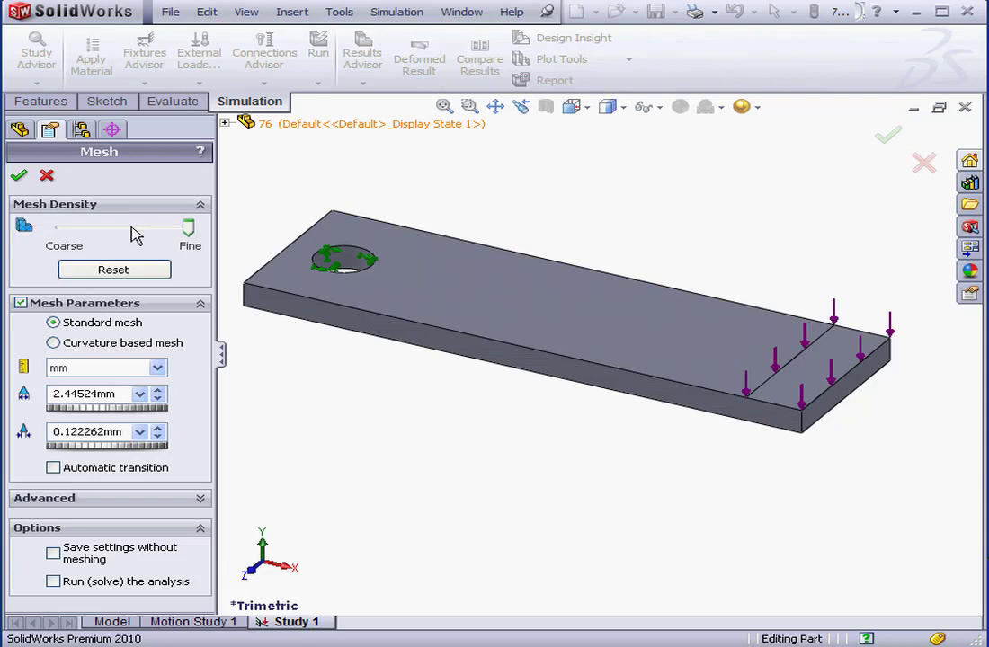
mouse_move(126, 229)
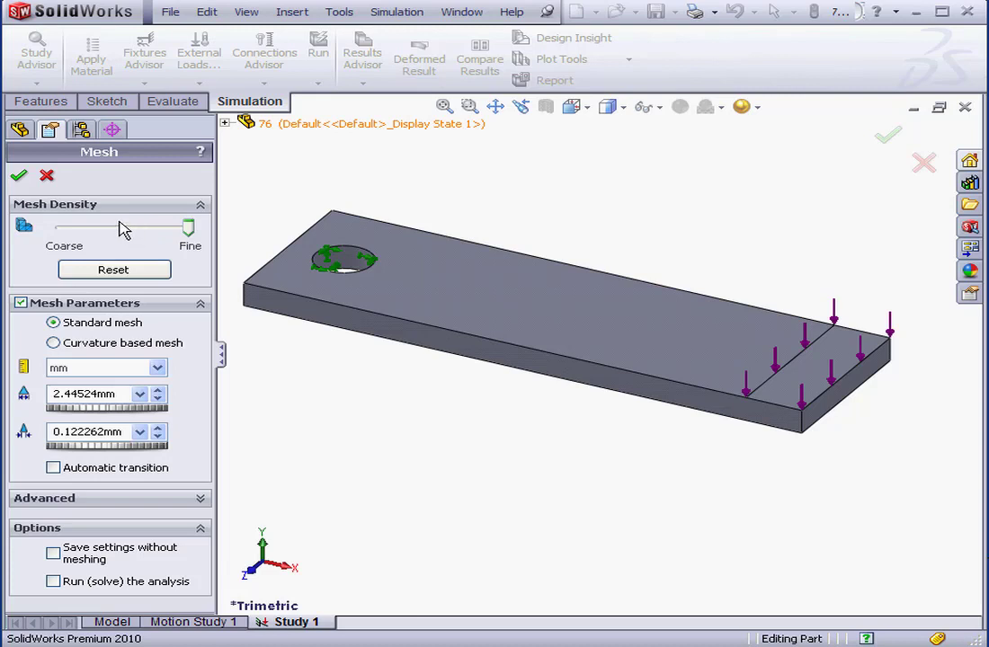
mouse_move(124, 230)
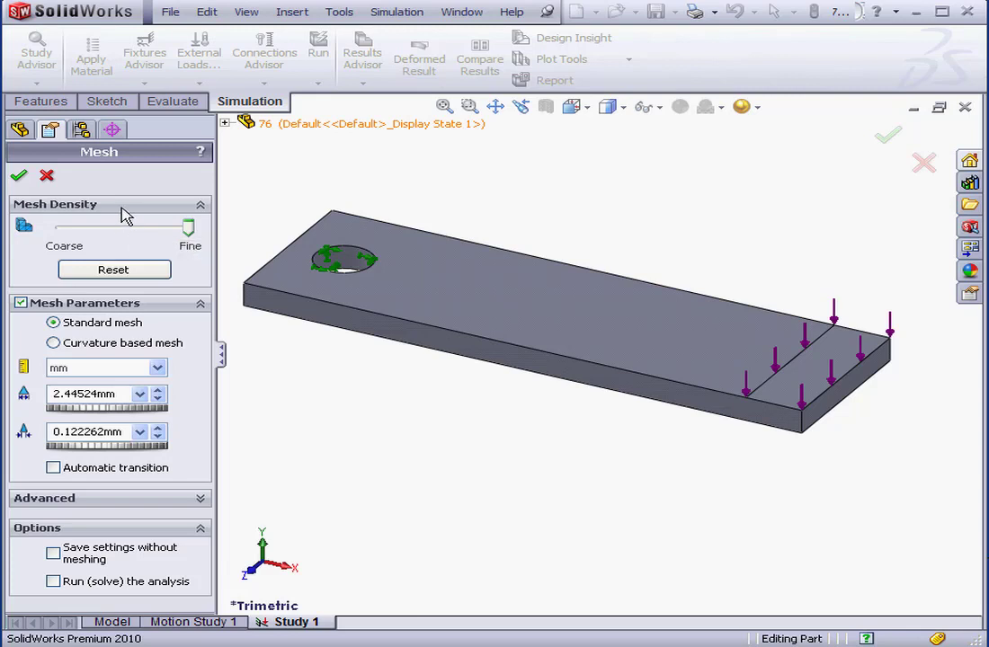
mouse_move(121, 209)
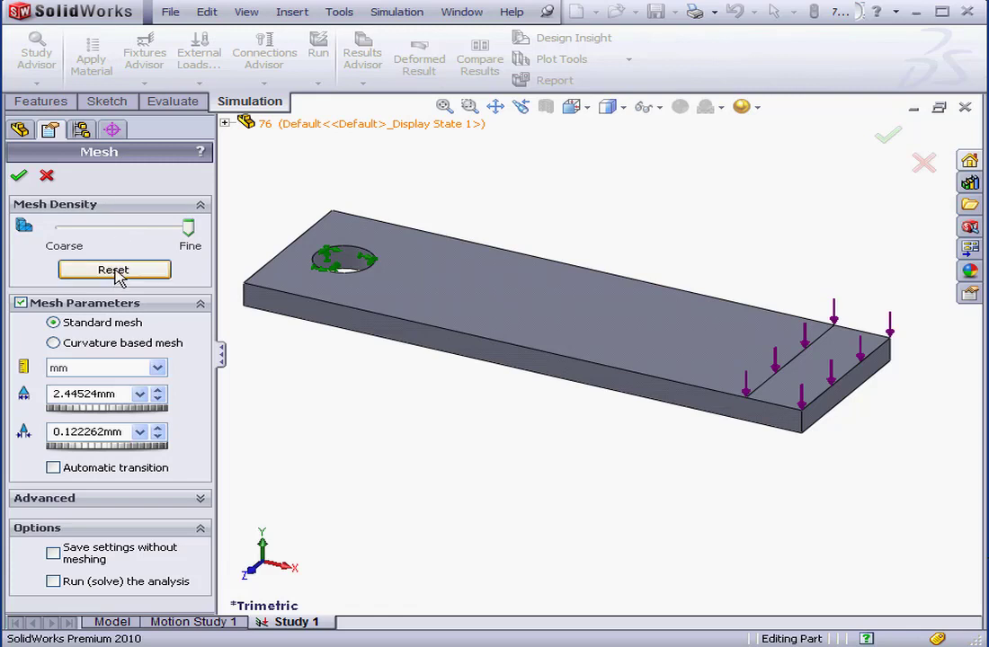
Step: Reset mesh density to the middle, then set it to Coarse (9.78095 mm elements)
left_click_drag(189, 228, 124, 227)
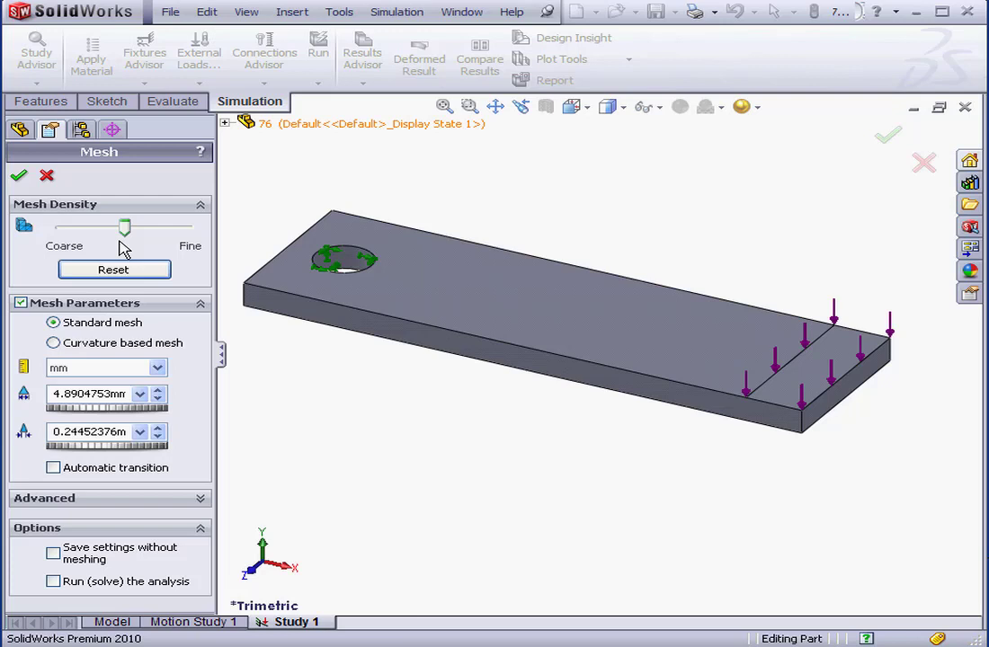
mouse_move(124, 228)
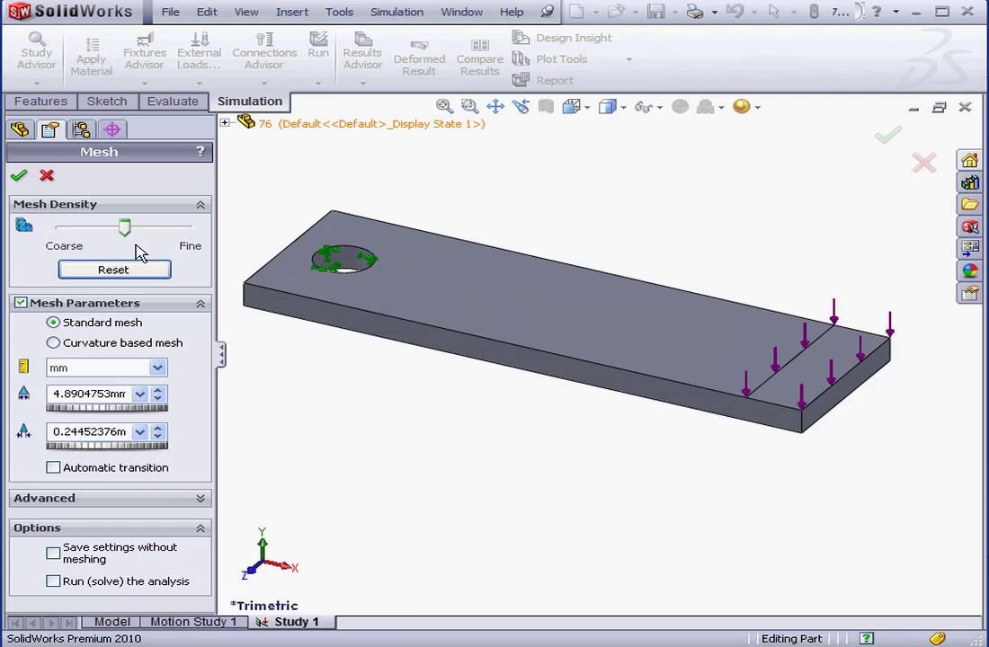
mouse_move(124, 228)
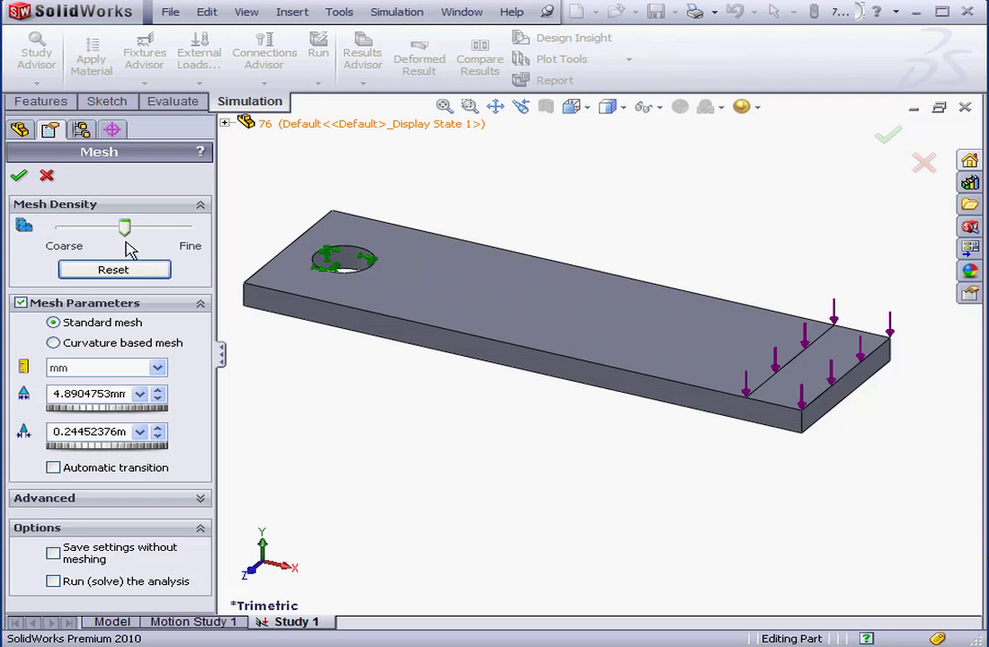
mouse_move(124, 227)
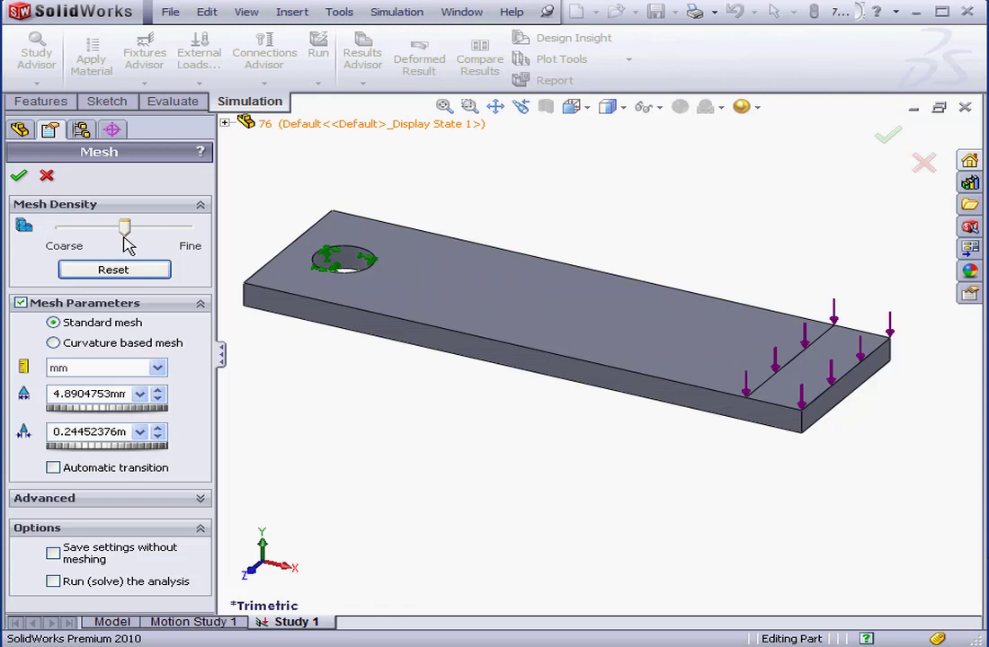
mouse_move(126, 245)
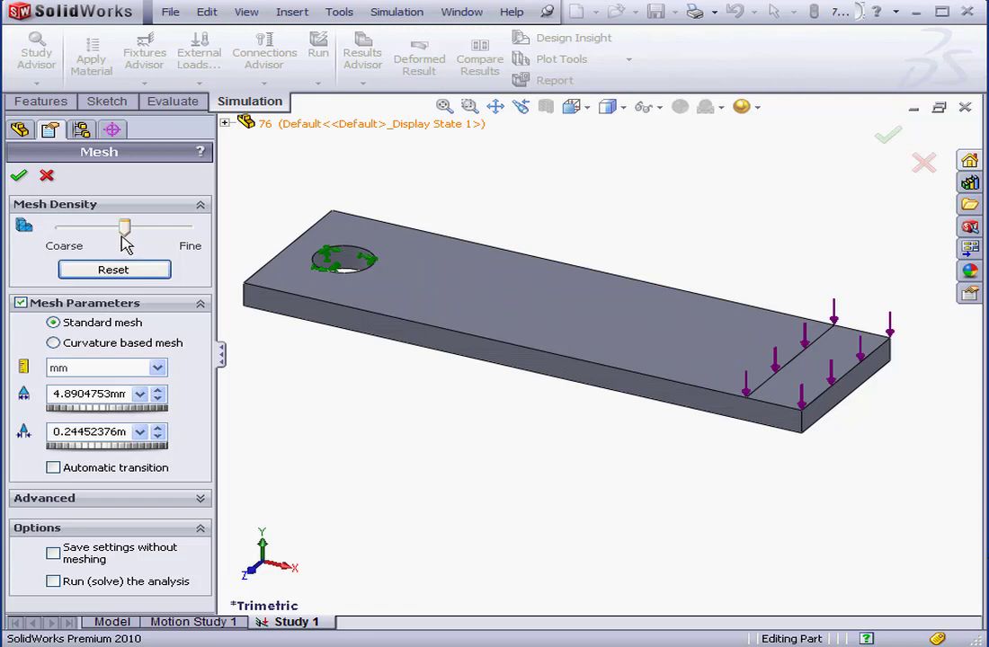
mouse_move(123, 228)
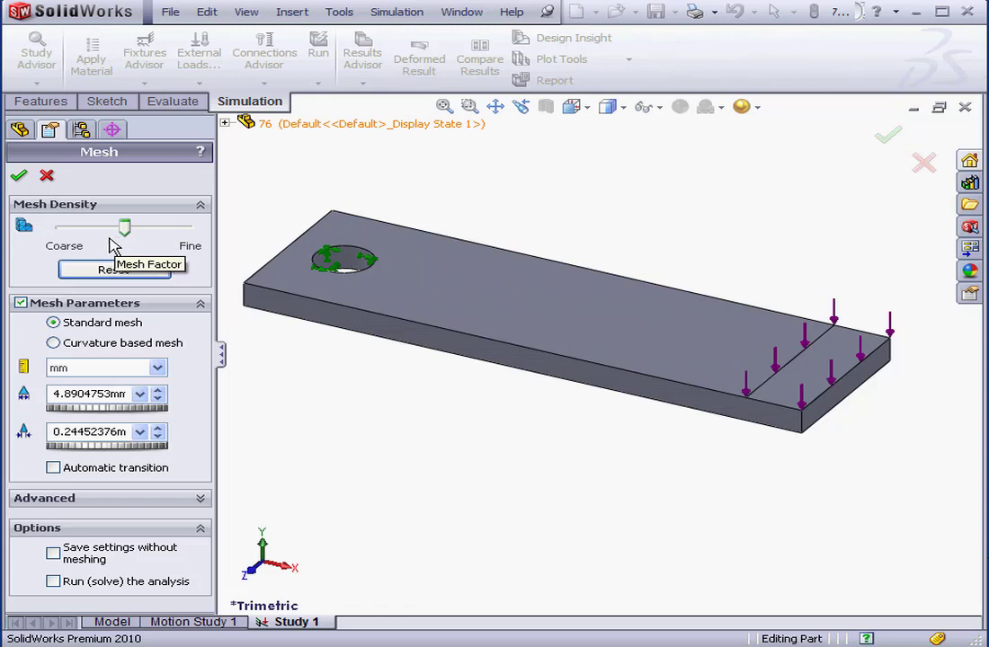
left_click_drag(124, 227, 61, 228)
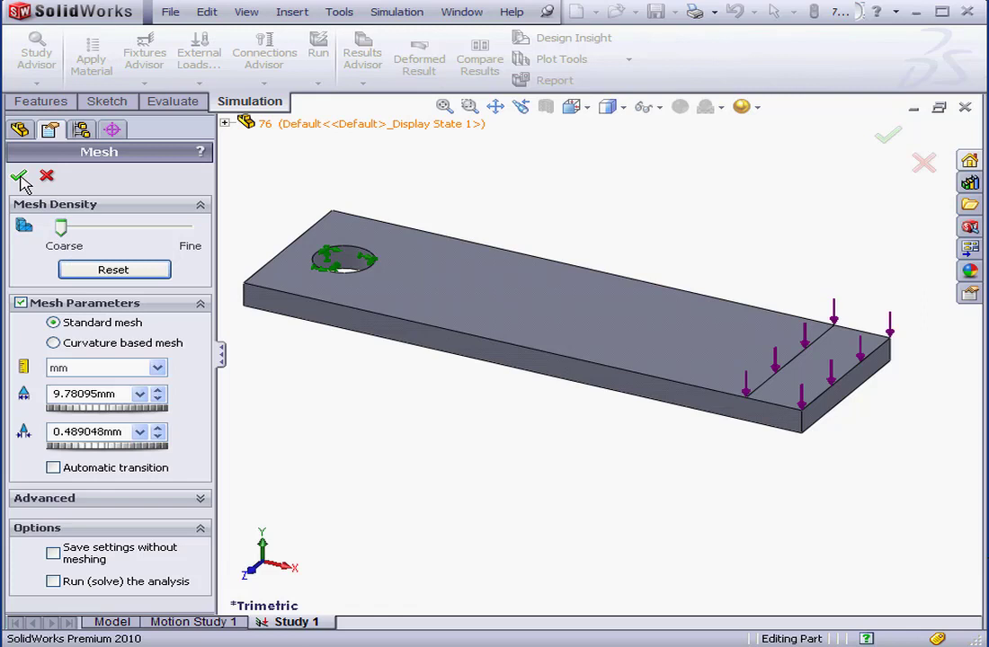
Step: Accept the coarse mesh settings to generate the plate's solid mesh
left_click(20, 176)
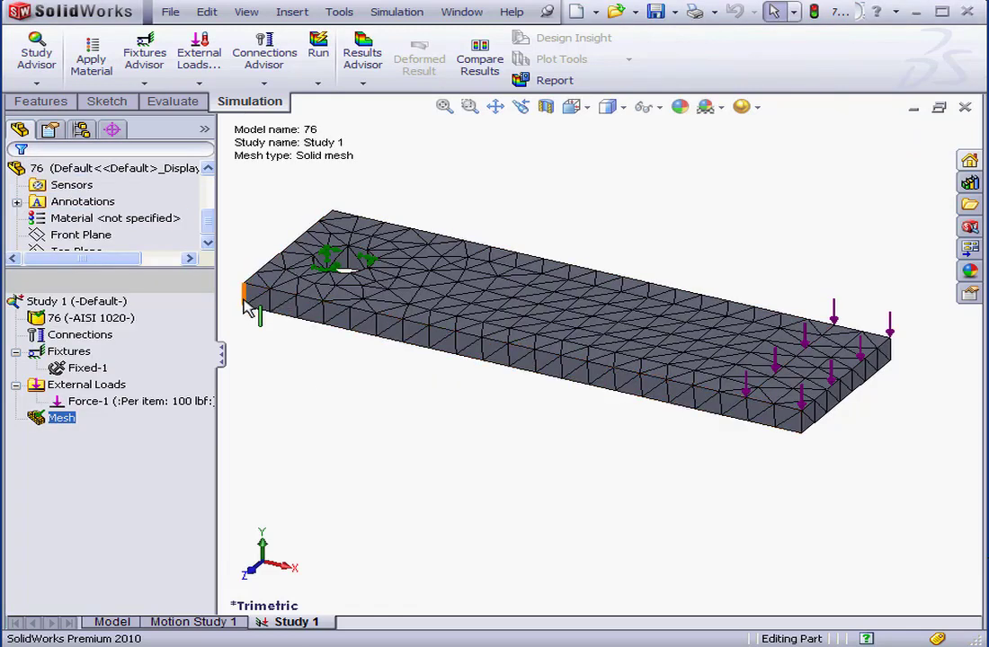
mouse_move(274, 304)
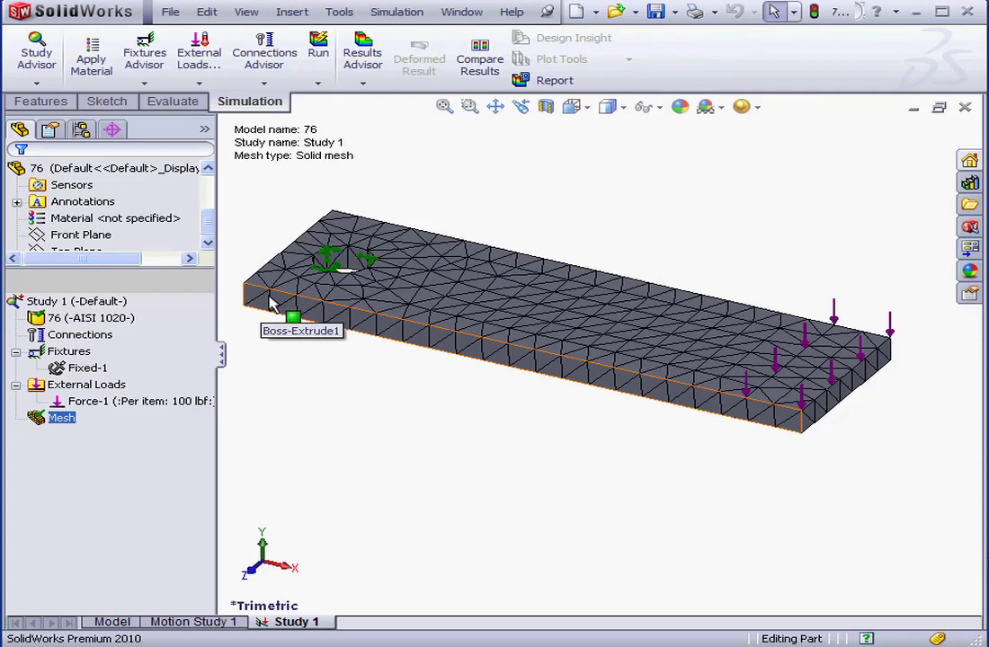
mouse_move(277, 308)
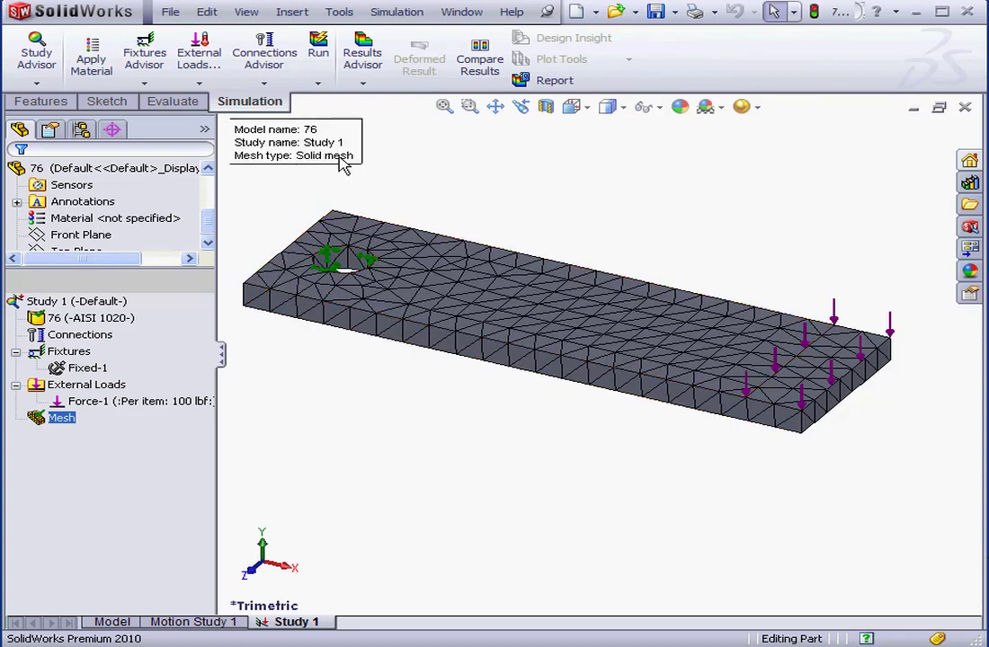
Step: Open Mesh Details to review the coarse mesh: 2184 nodes, 1116 elements
right_click(61, 417)
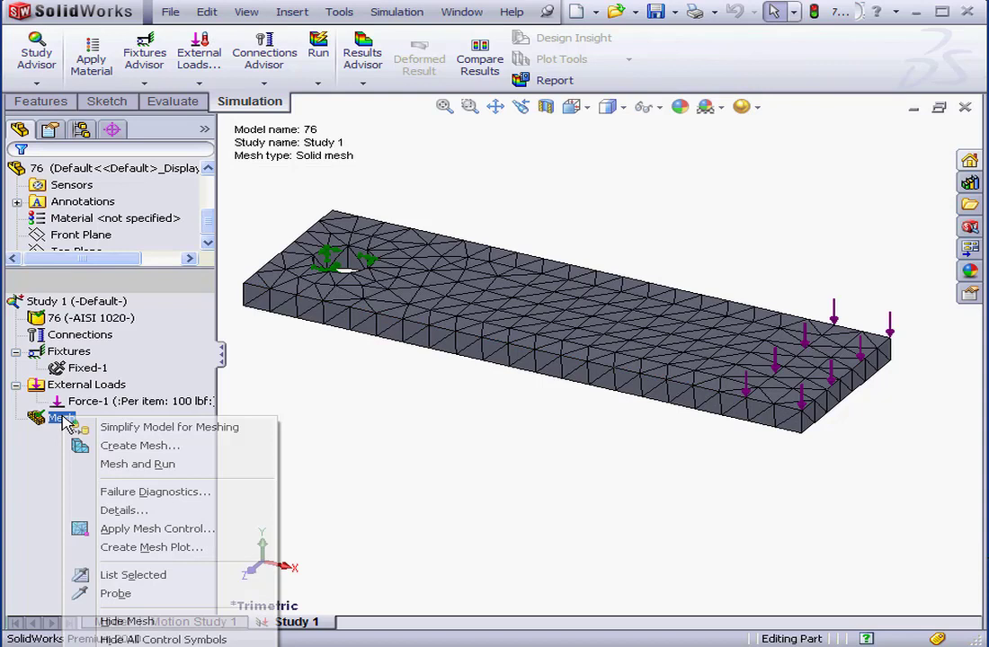
mouse_move(123, 511)
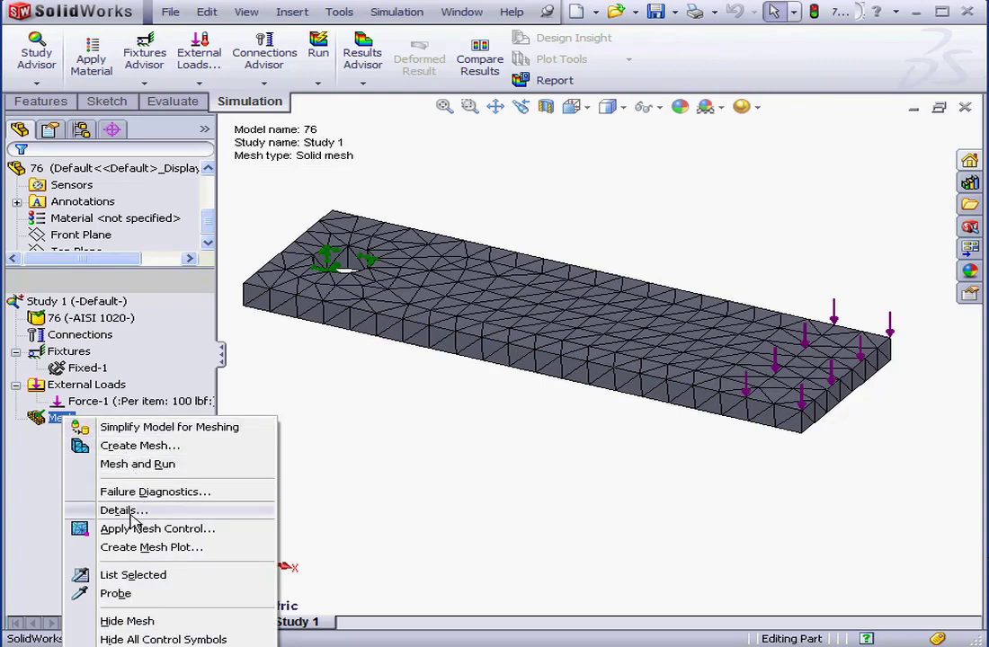
left_click(123, 510)
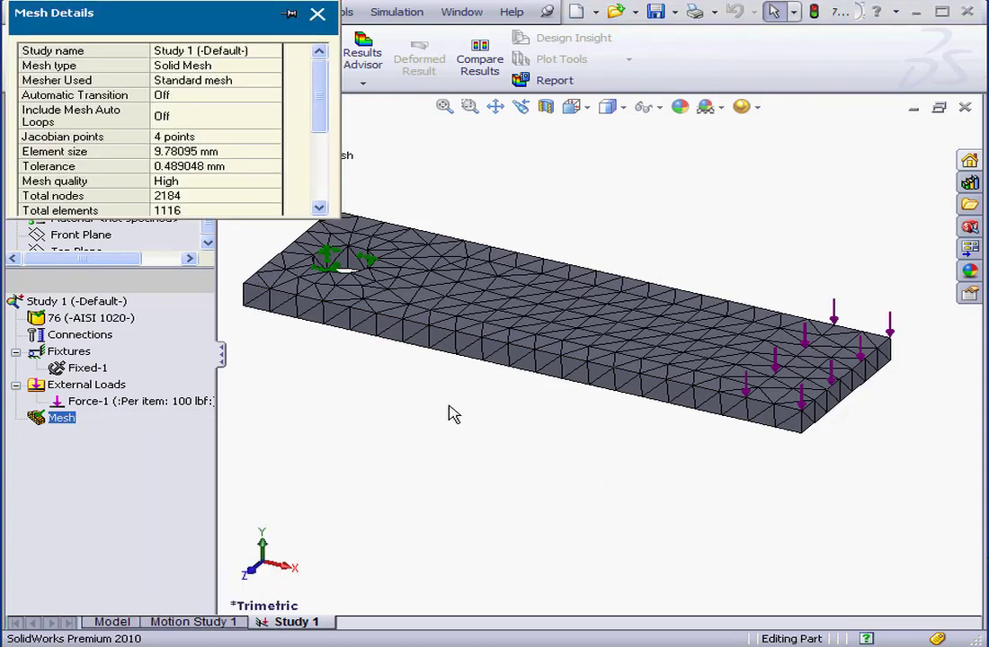
mouse_move(162, 216)
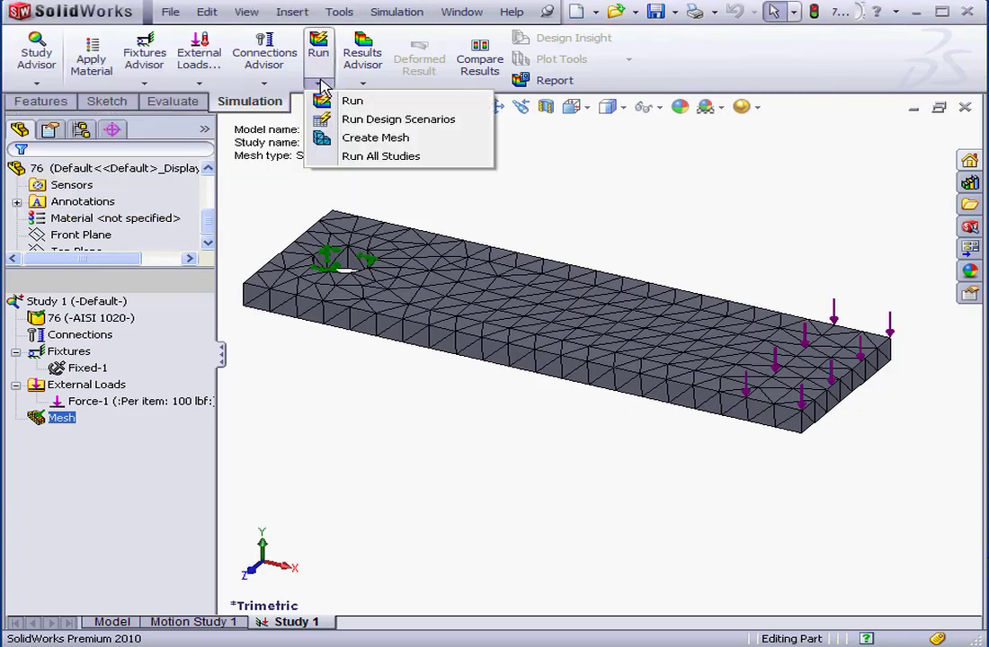
Step: Run the coarse-mesh study, giving a 15,697.5 psi maximum von Mises stress
left_click(353, 100)
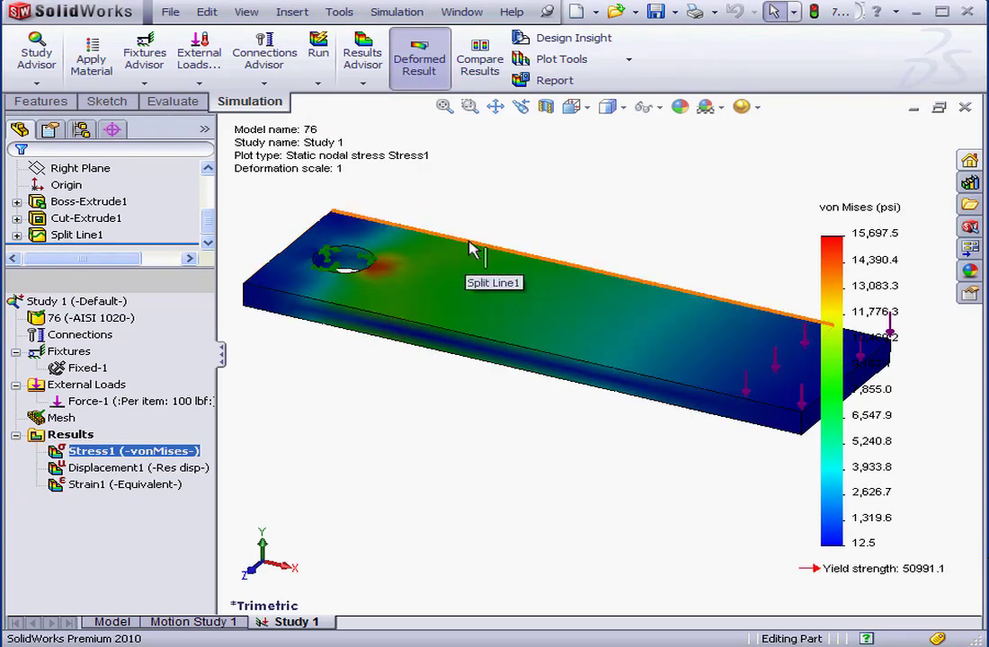
mouse_move(620, 227)
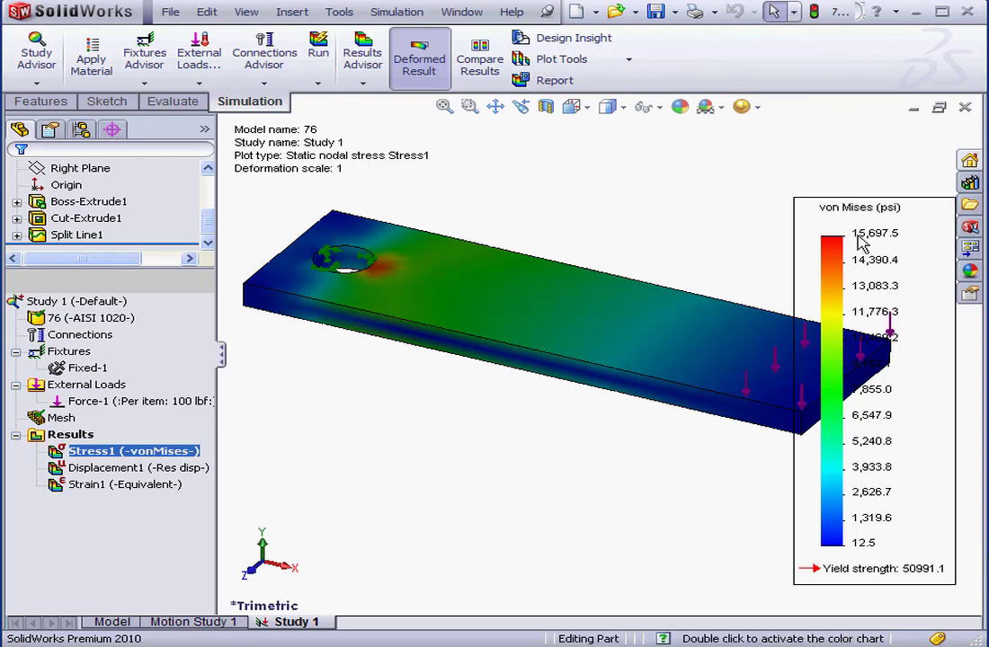
mouse_move(860, 247)
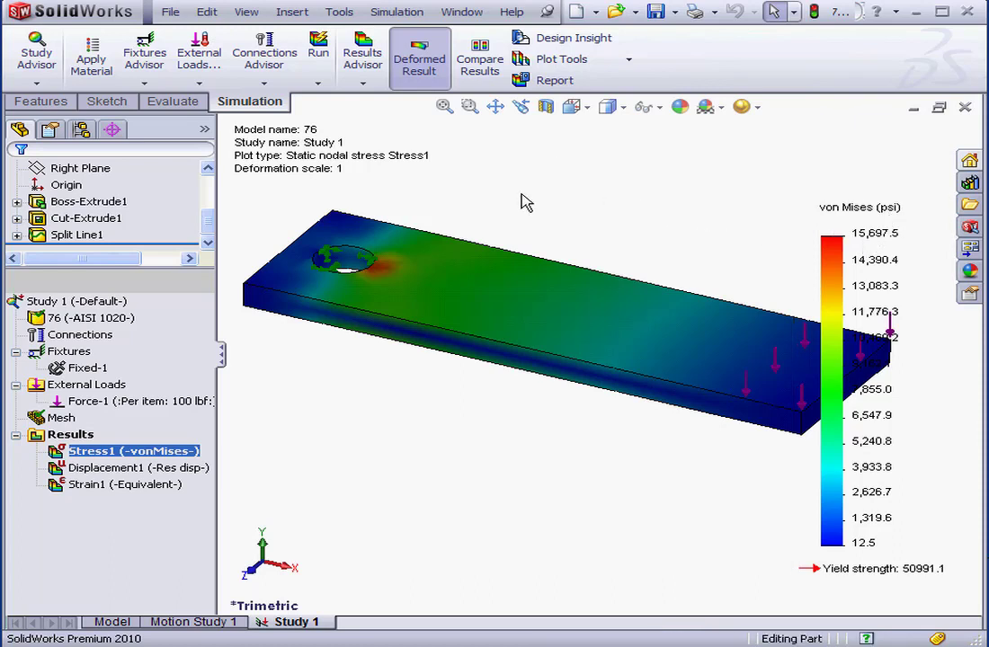
Step: Remesh the plate at Fine density (about 2.45 mm elements), discarding coarse-mesh results
right_click(60, 417)
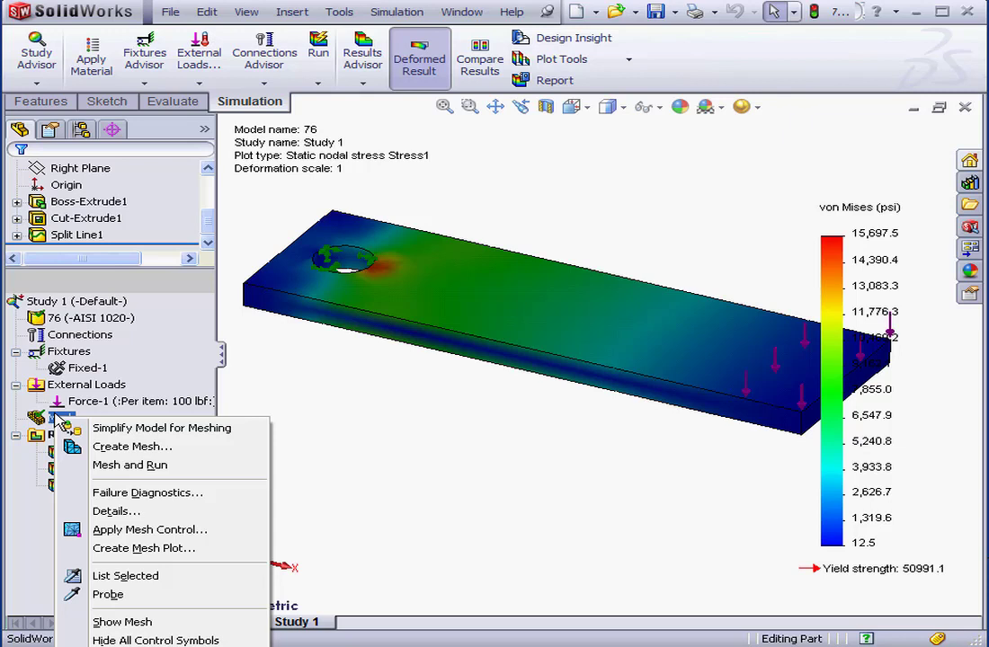
left_click(133, 445)
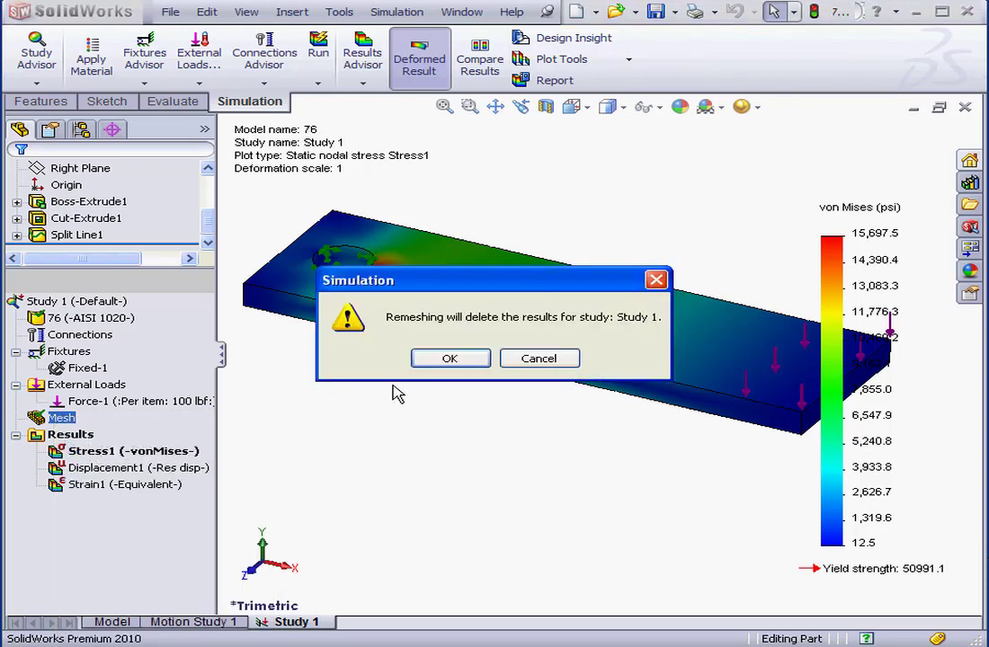
mouse_move(409, 351)
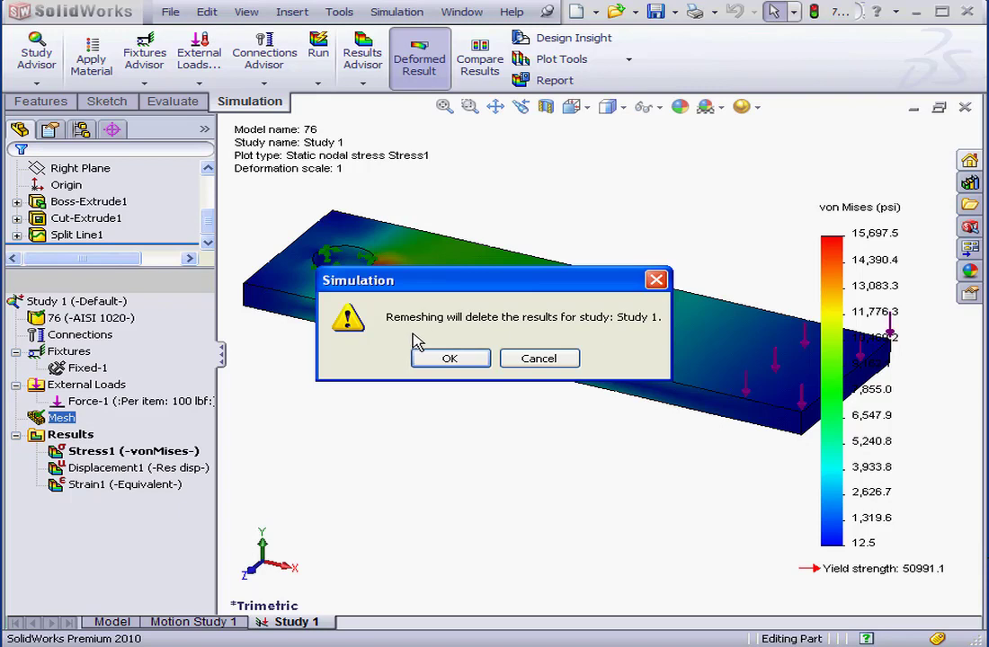
left_click(450, 358)
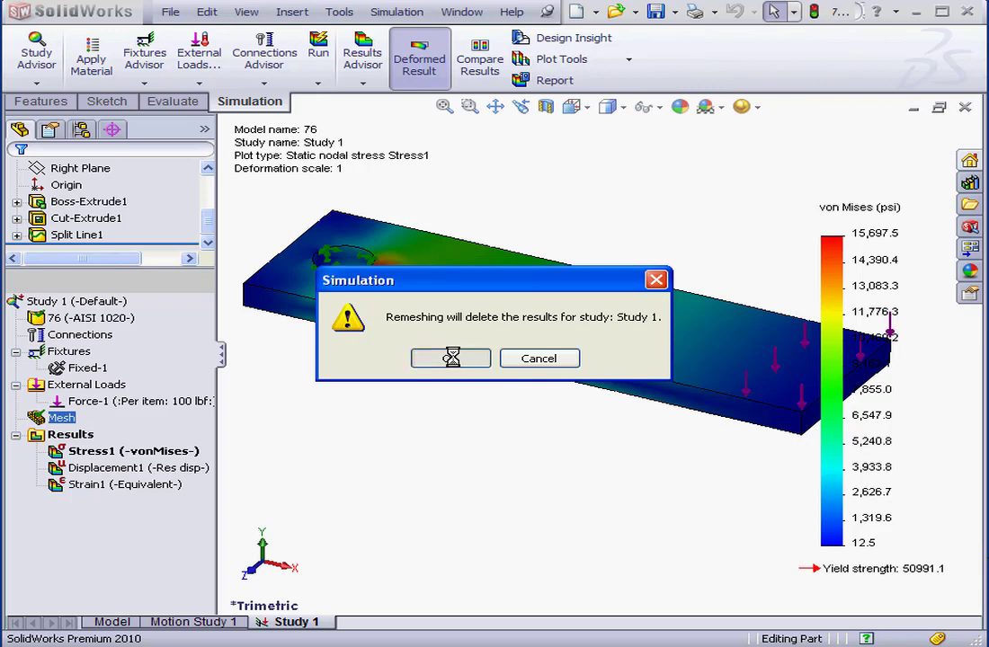
left_click(450, 358)
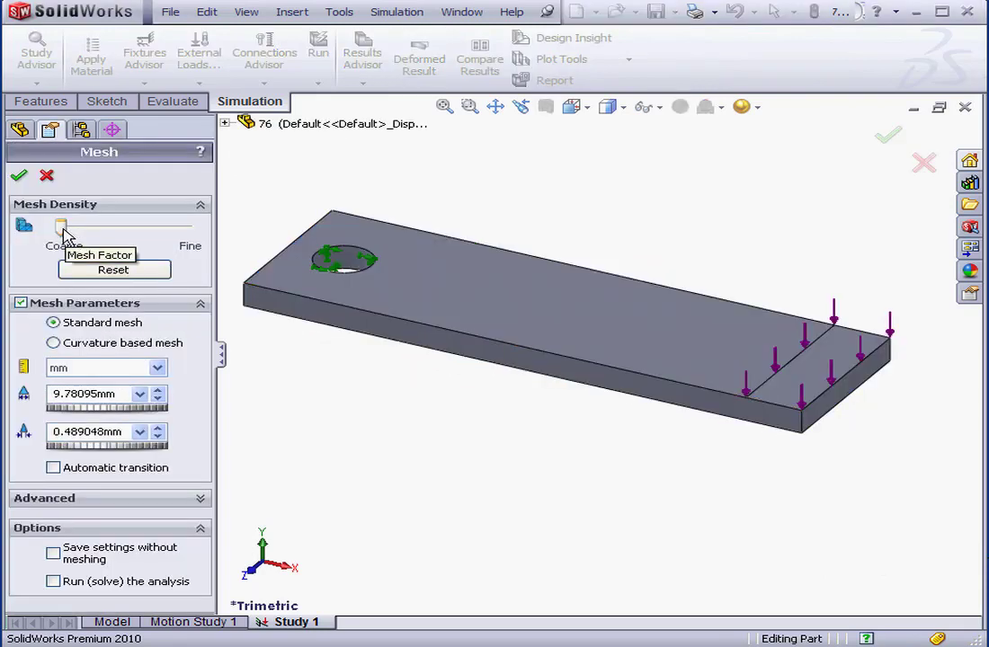
left_click_drag(63, 226, 189, 227)
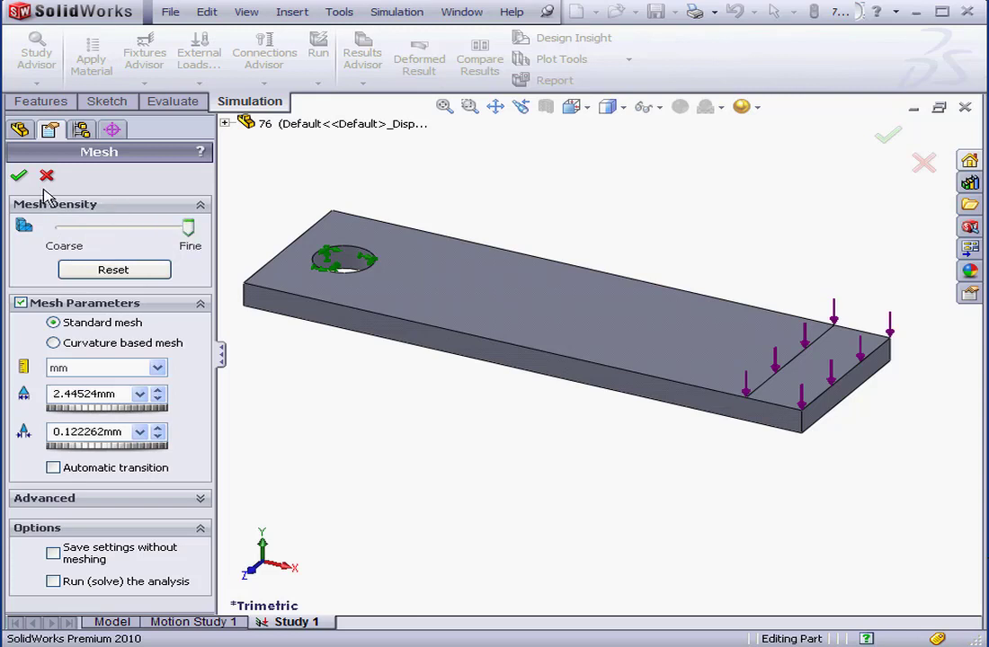
left_click(18, 176)
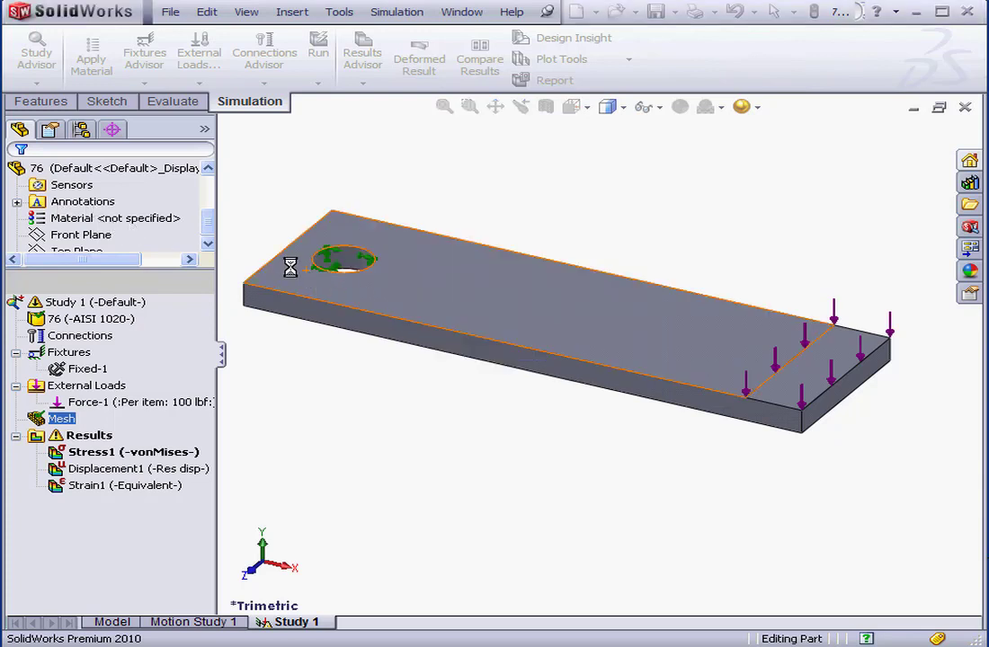
Step: Check the fine mesh details: 78,707 nodes and 51,529 elements at 2.44524 mm
right_click(62, 418)
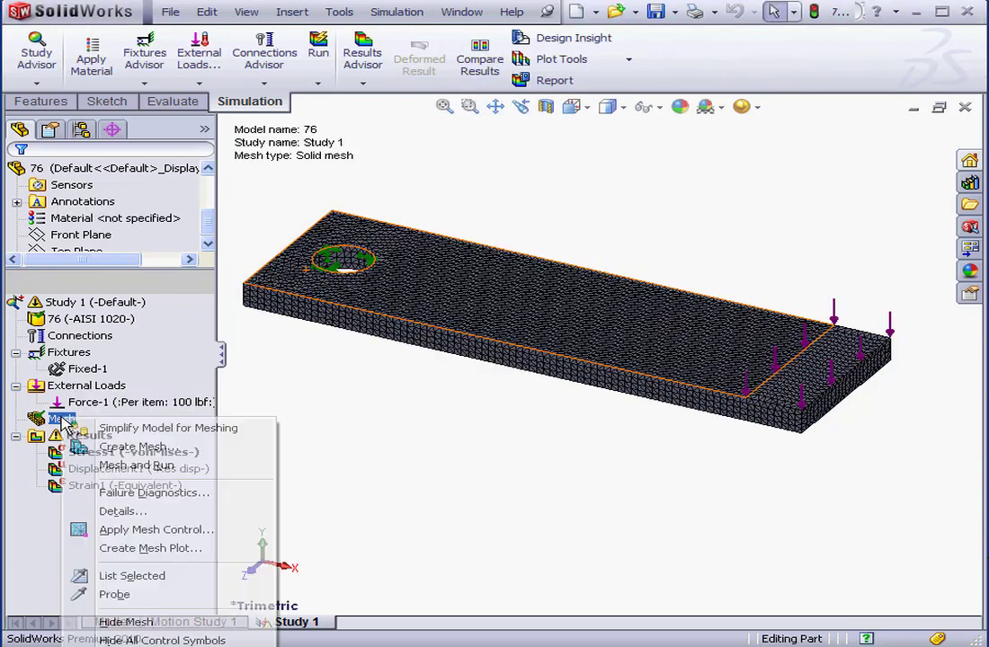
left_click(121, 511)
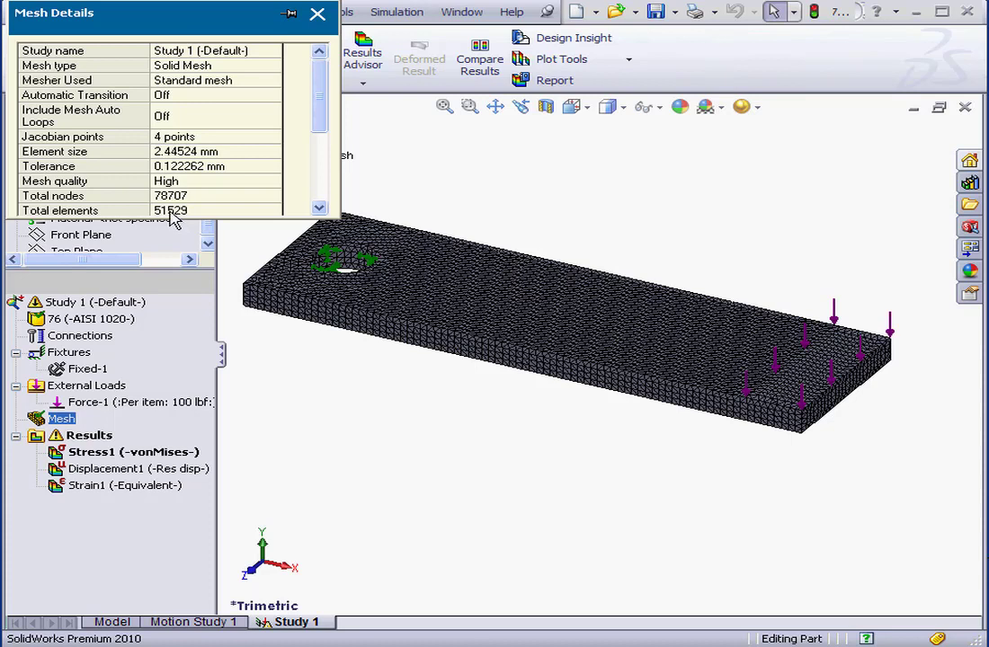
left_click(318, 15)
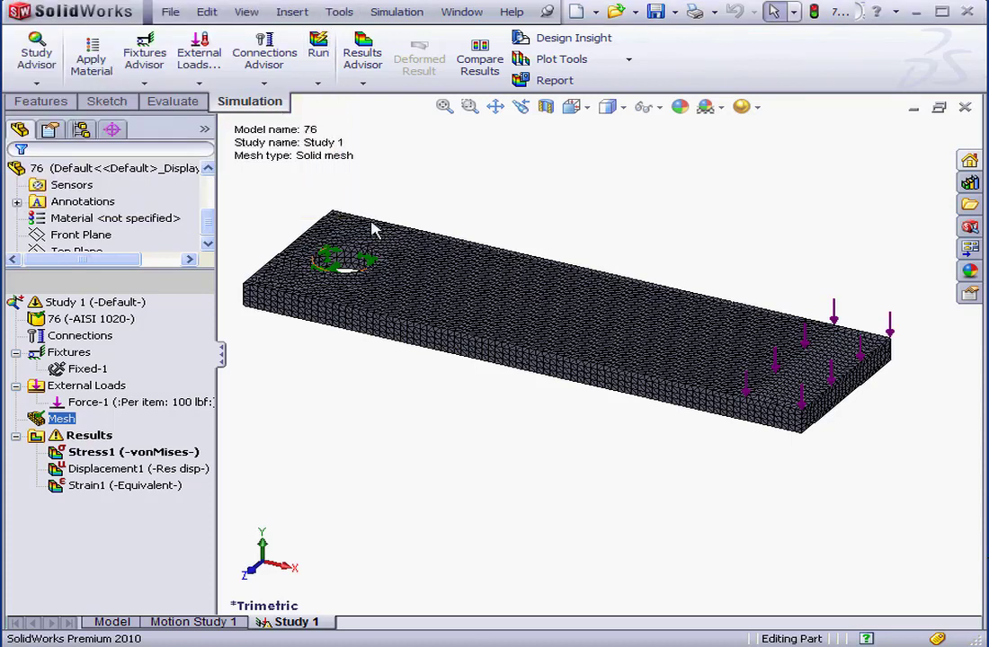
mouse_move(435, 337)
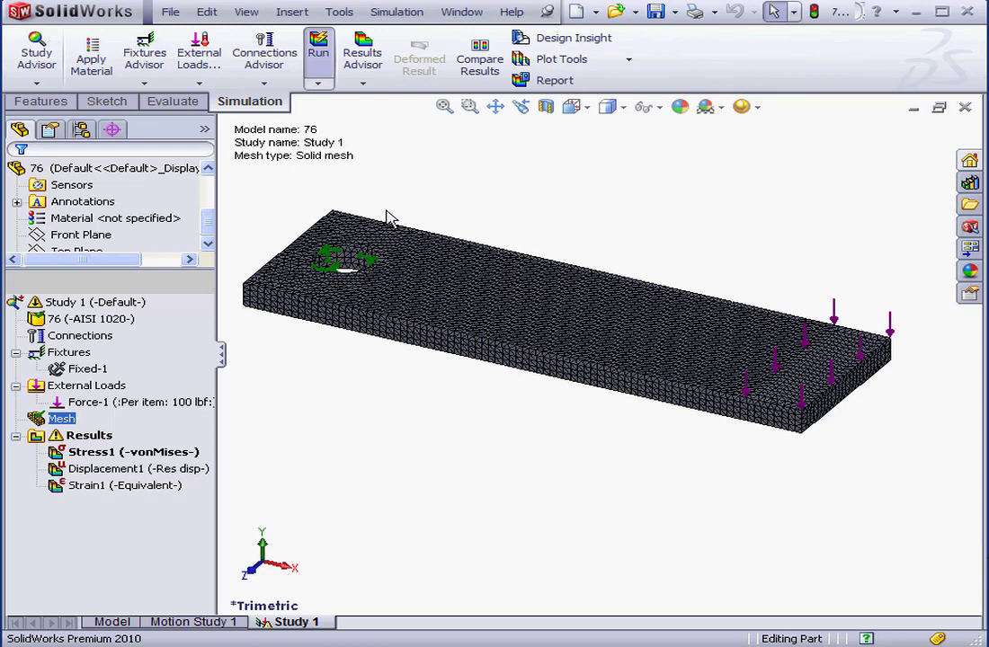
mouse_move(422, 208)
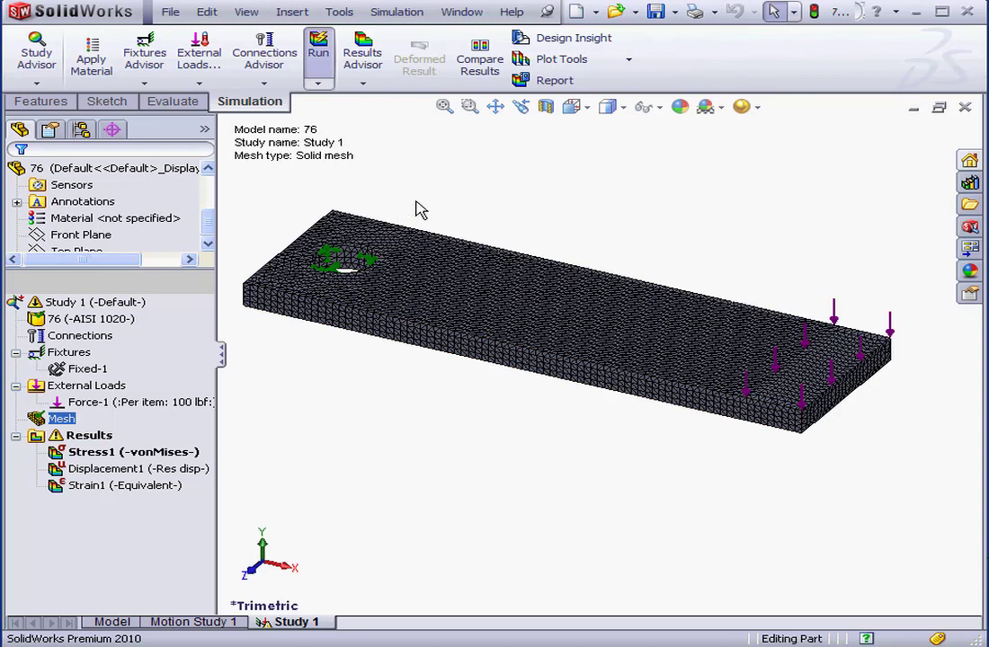
Step: Solve the fine-mesh study, with von Mises stress peaking at 22,802.6 psi
left_click(319, 45)
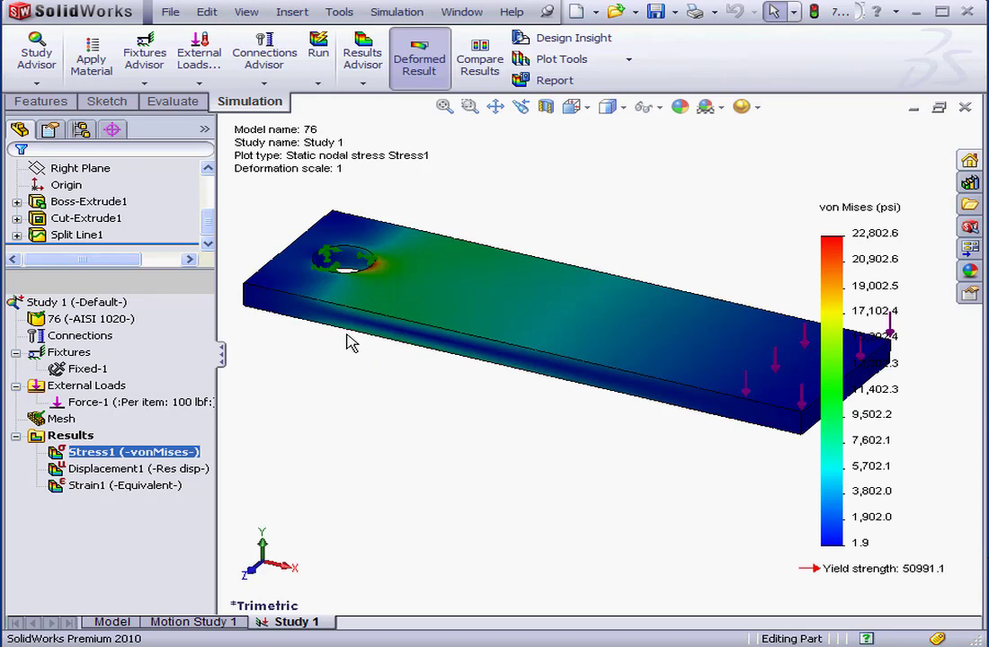
mouse_move(364, 353)
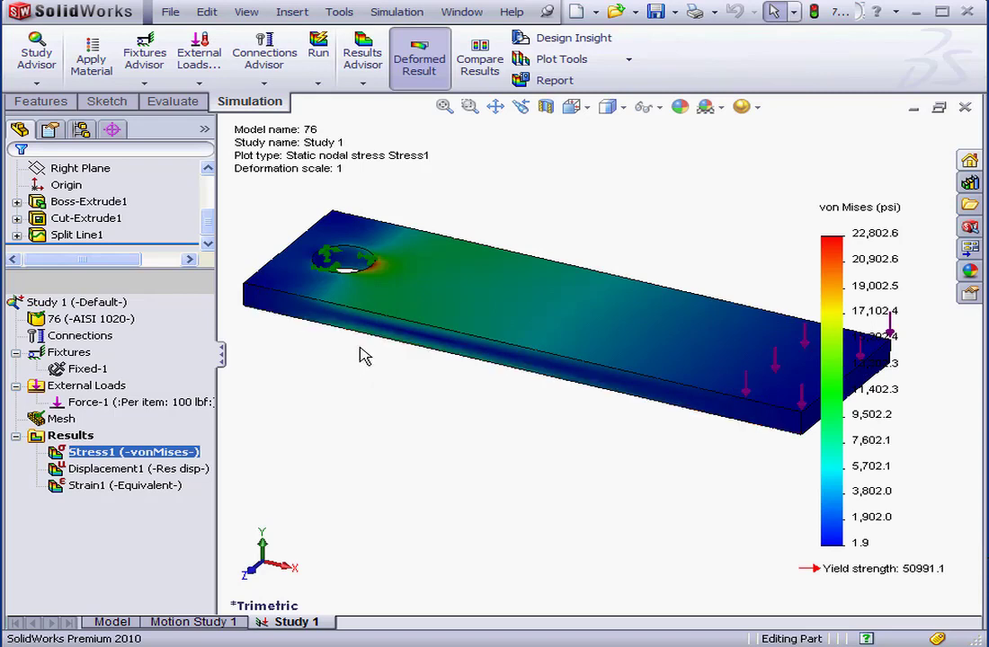
mouse_move(349, 356)
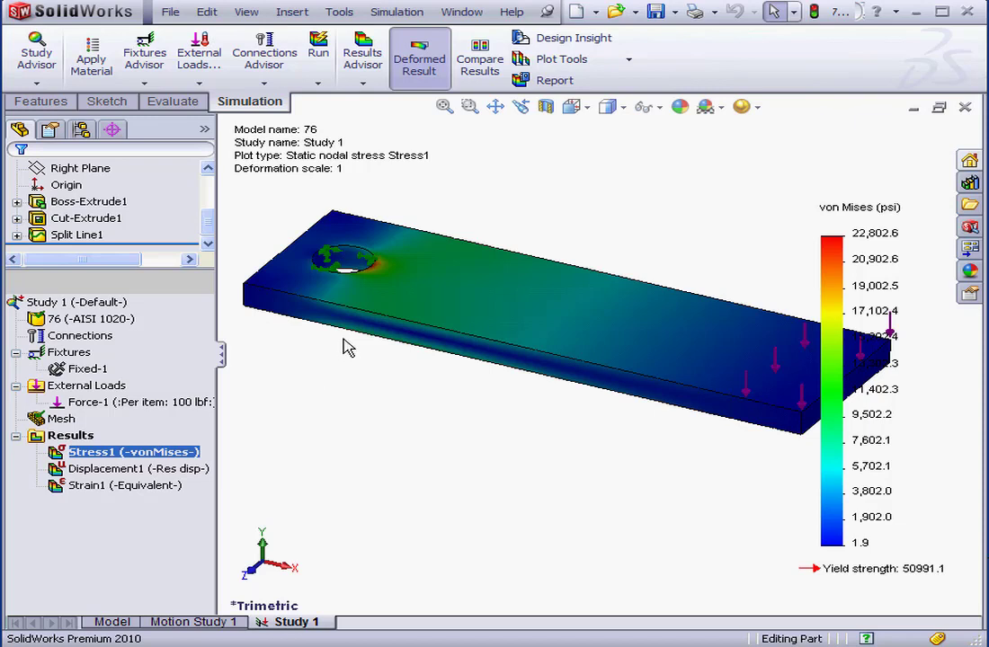
mouse_move(339, 353)
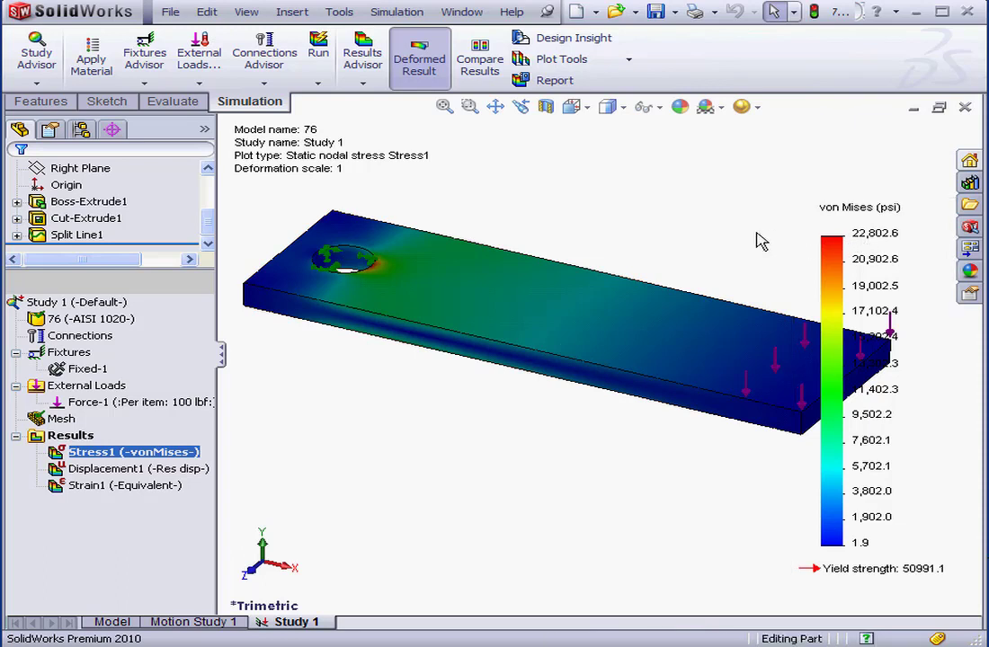
mouse_move(766, 240)
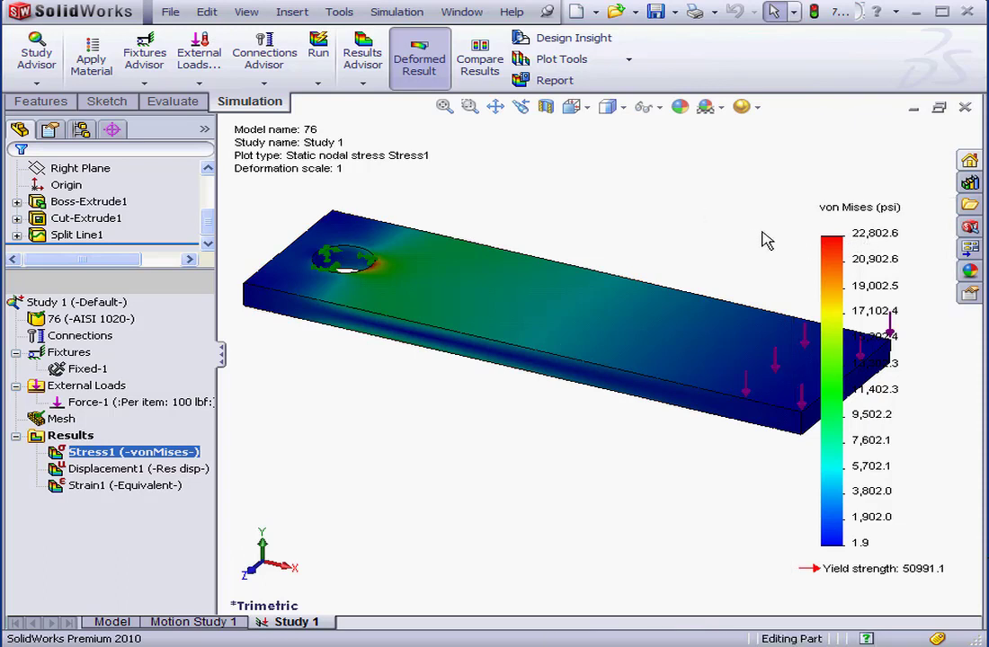
mouse_move(754, 219)
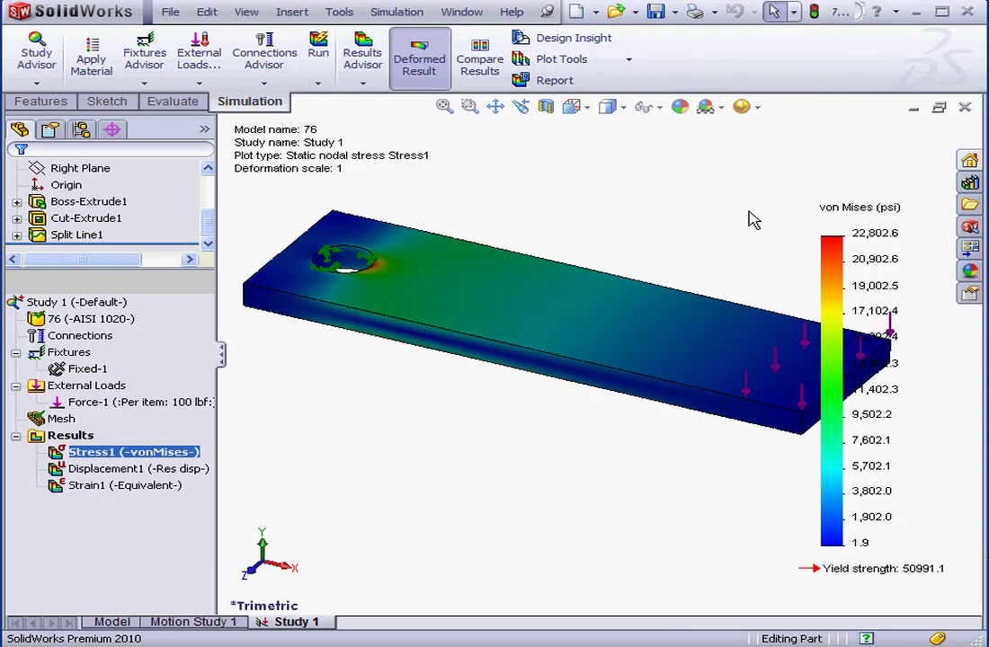
mouse_move(748, 199)
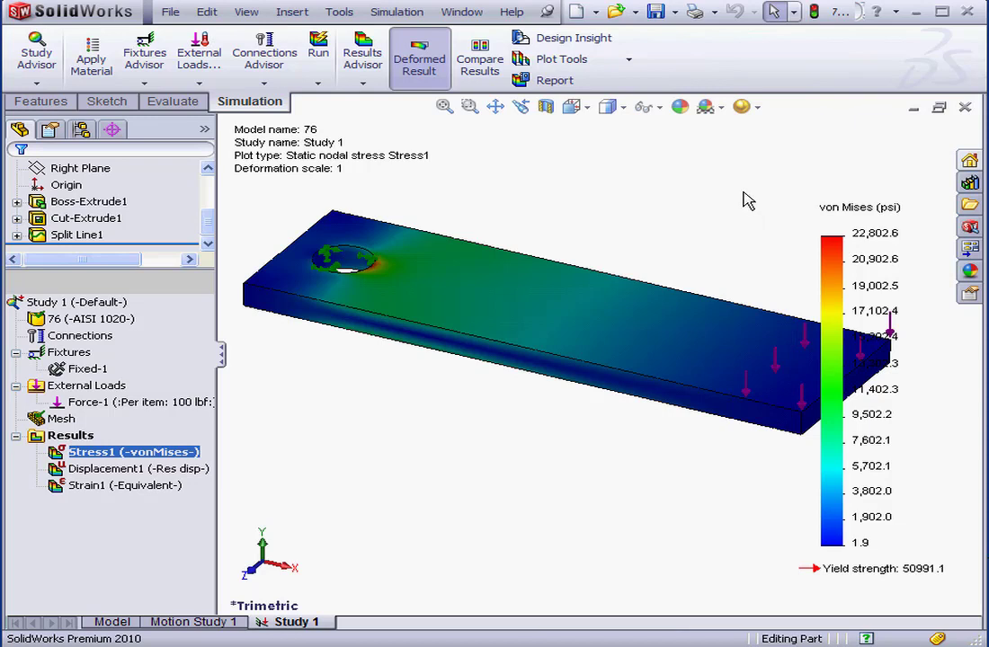
Step: Remesh at the default medium density (about 4.89 mm), discarding fine-mesh results
right_click(60, 418)
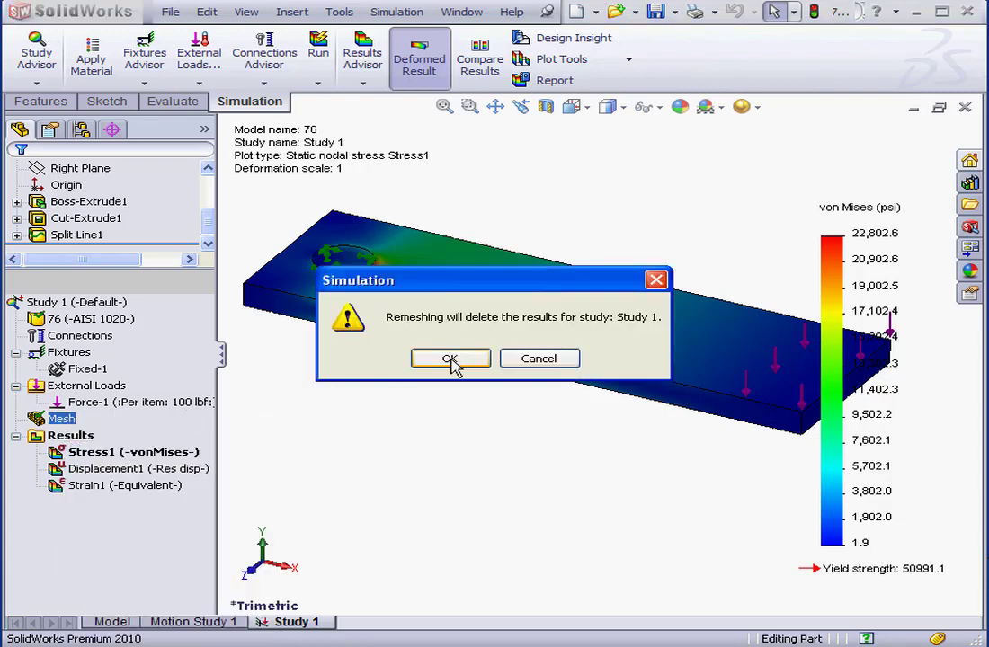
left_click(450, 358)
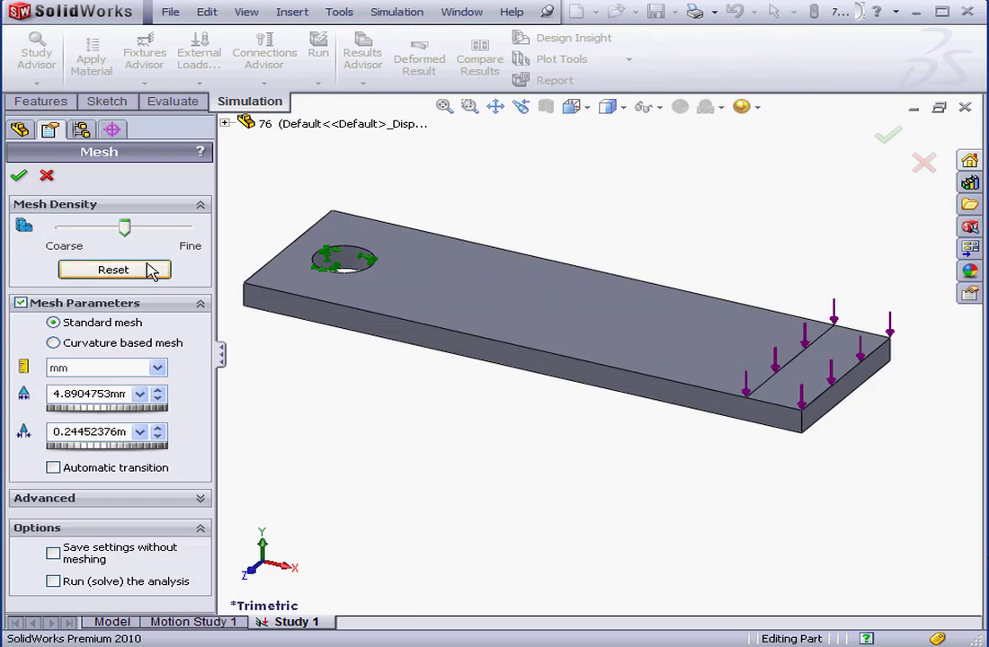
mouse_move(160, 256)
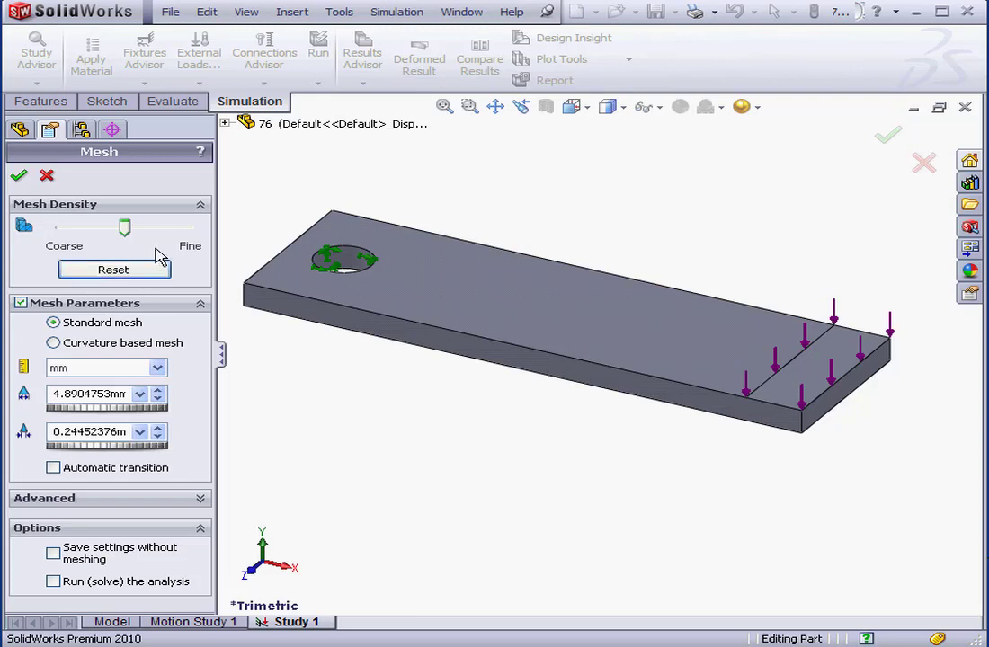
mouse_move(133, 251)
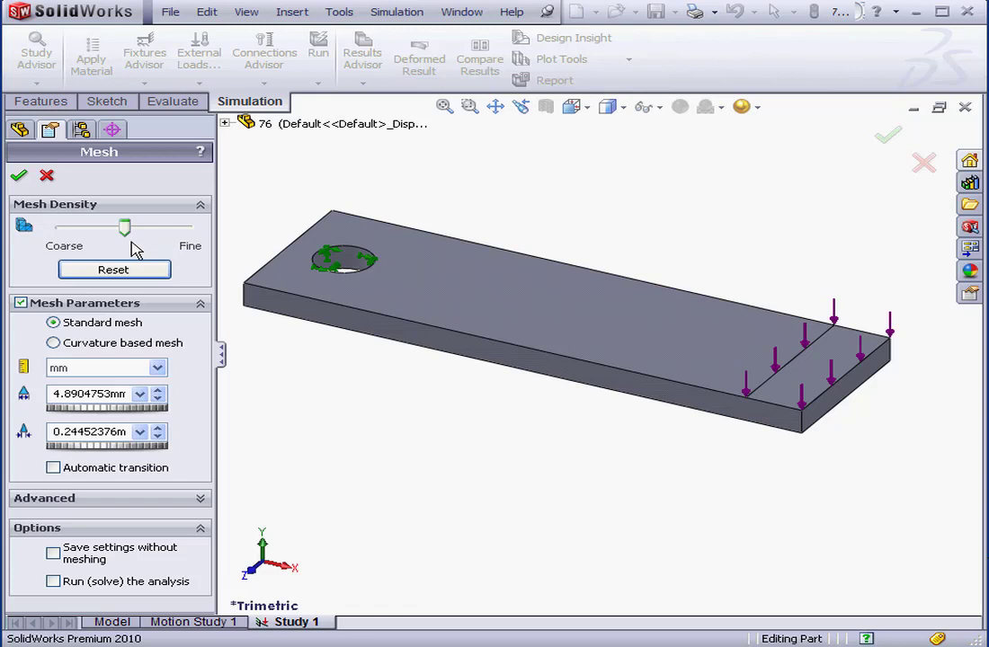
left_click(19, 175)
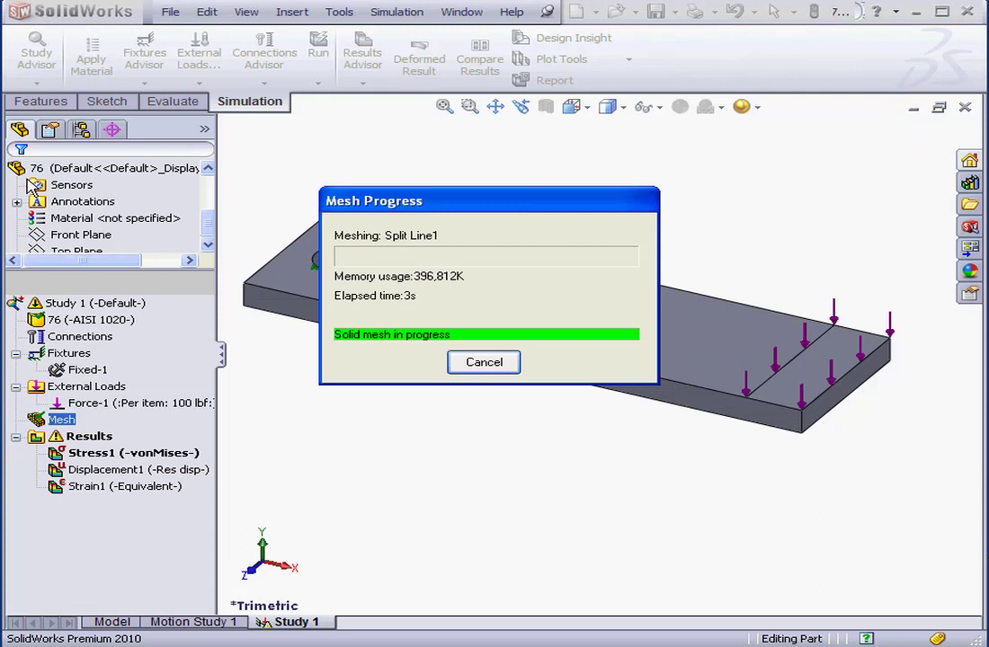
Step: Run the study on the default mesh, giving a von Mises stress peak of 16,868.5 psi
left_click(317, 51)
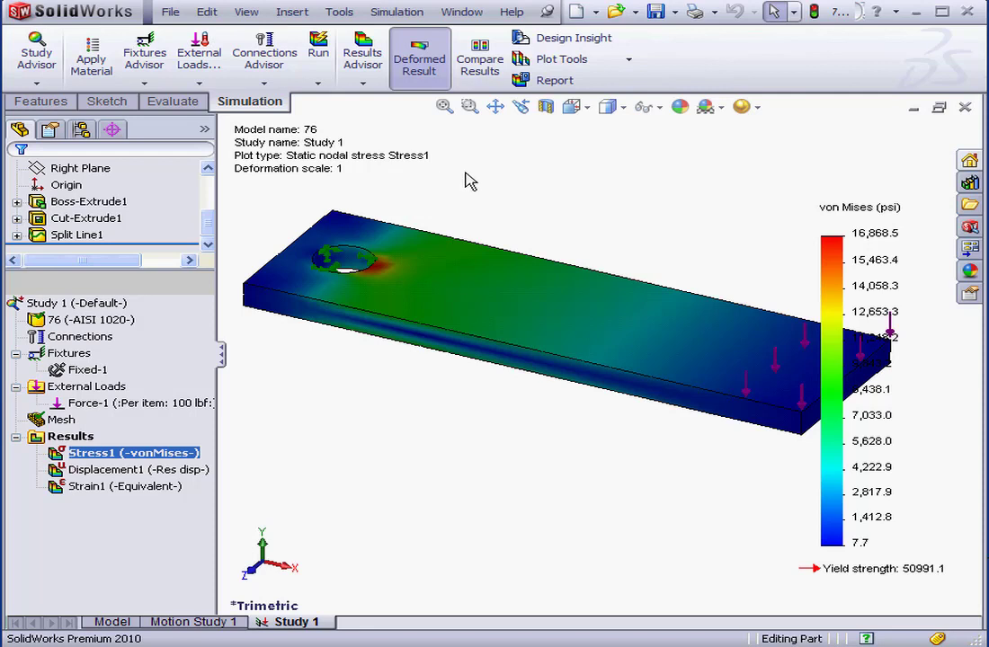
mouse_move(467, 194)
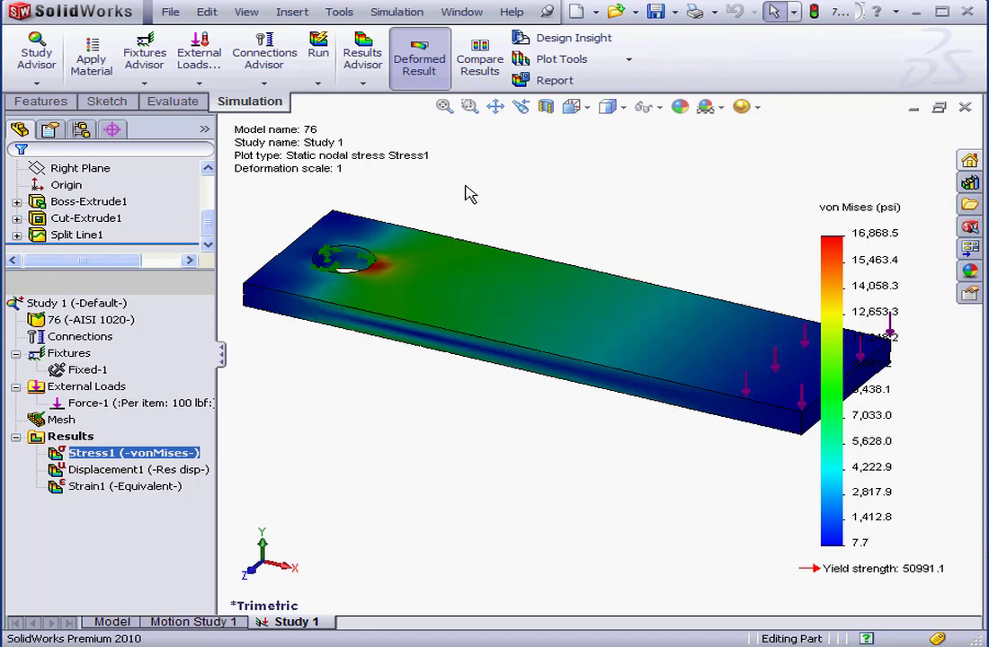
mouse_move(580, 193)
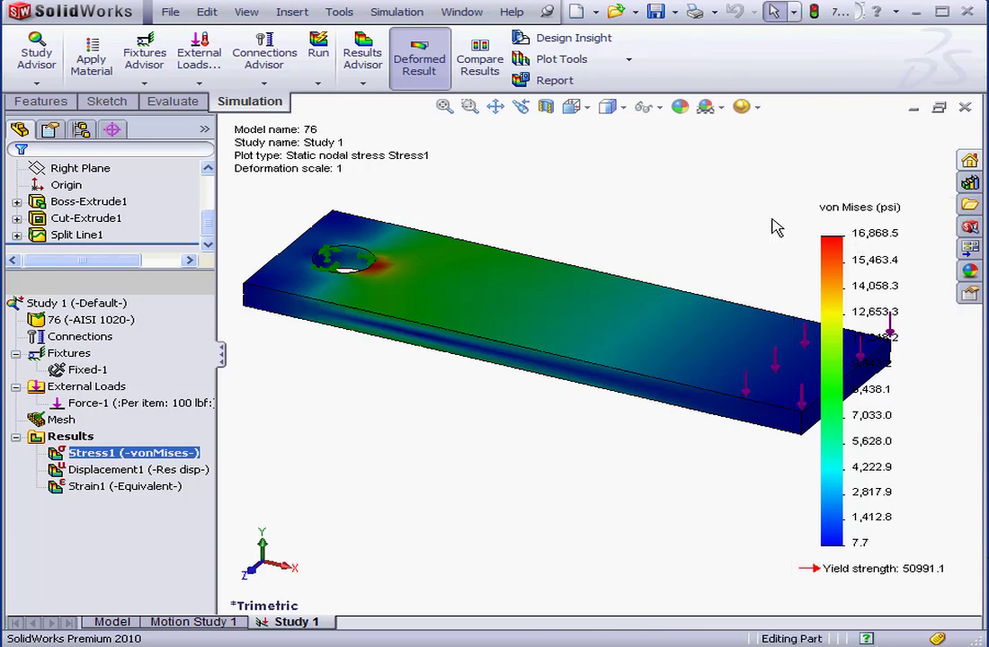
mouse_move(763, 221)
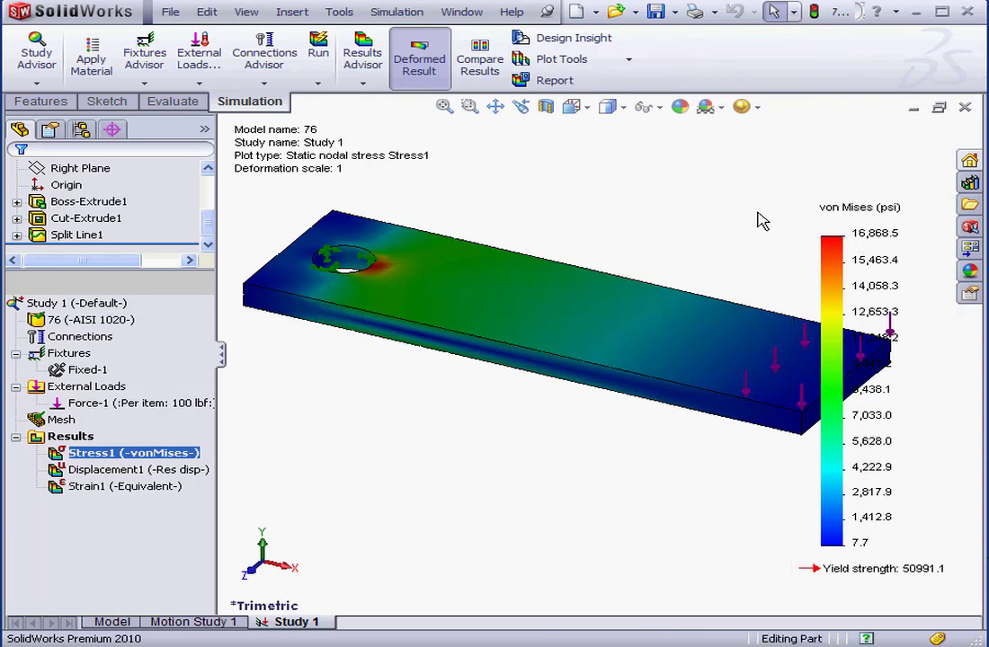